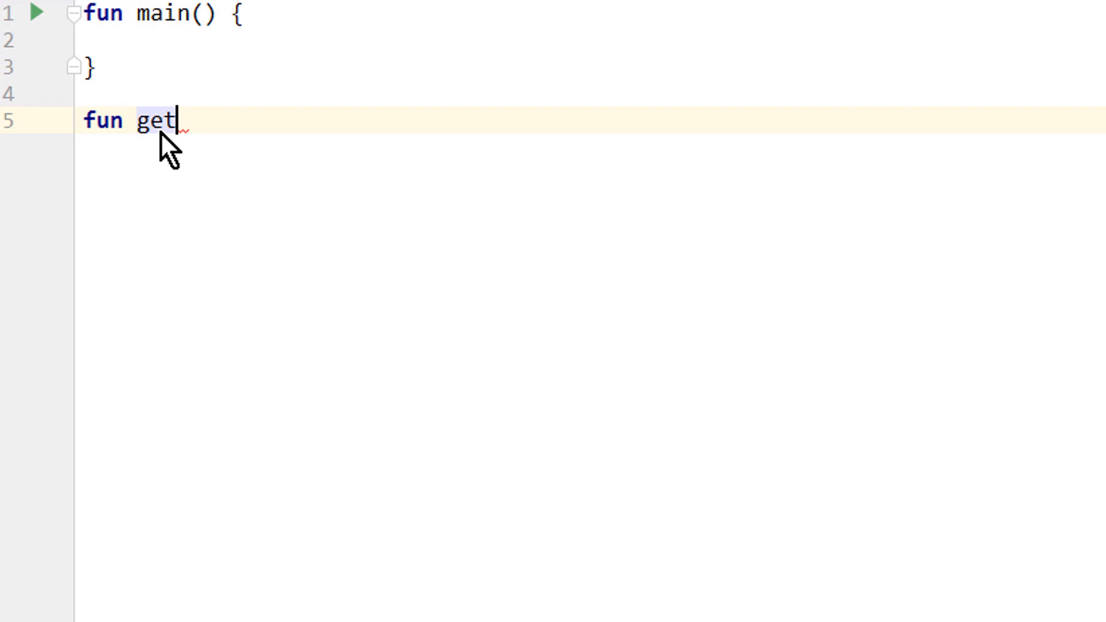
Write the signature fun getMax(first: Int, vararg remaining: Int): Int with an opening brace
type("Max(")
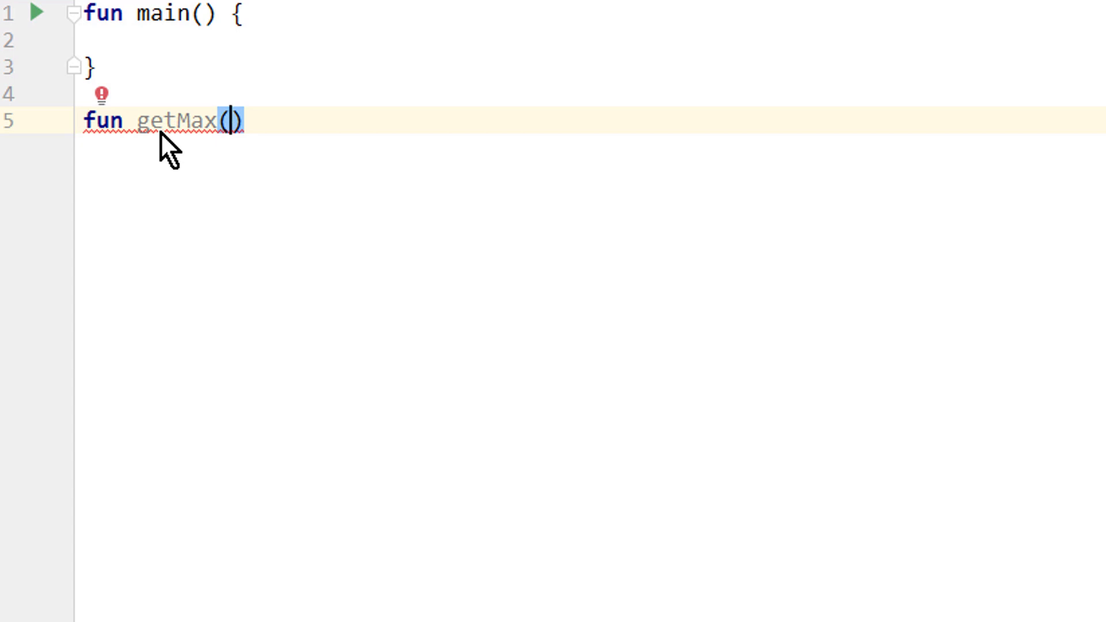
type("first: Int,")
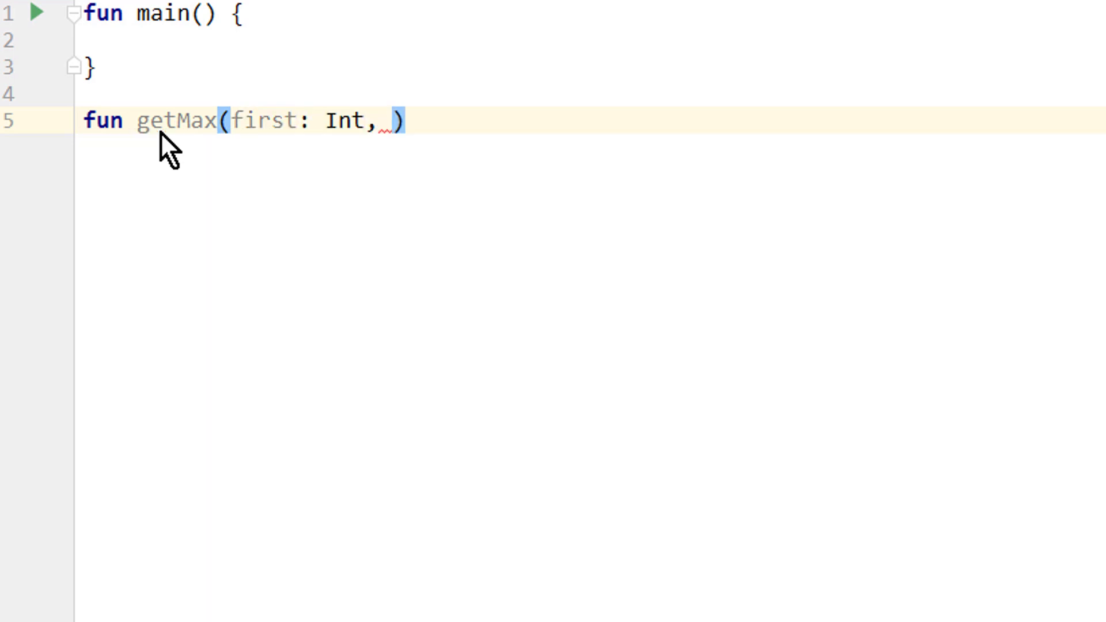
type("vararg")
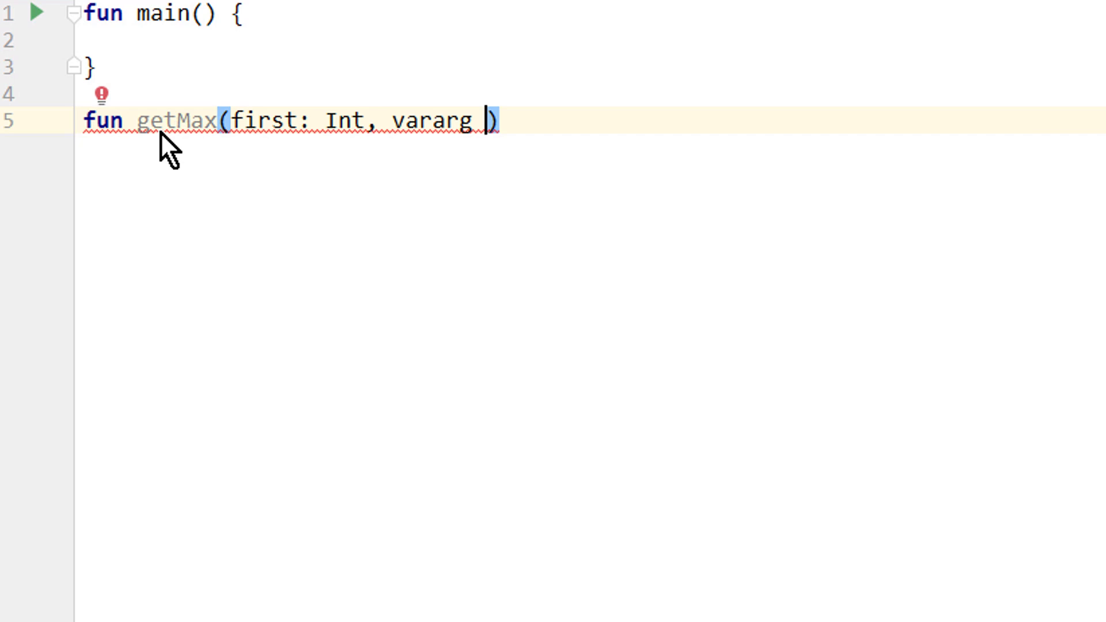
type("remaining:")
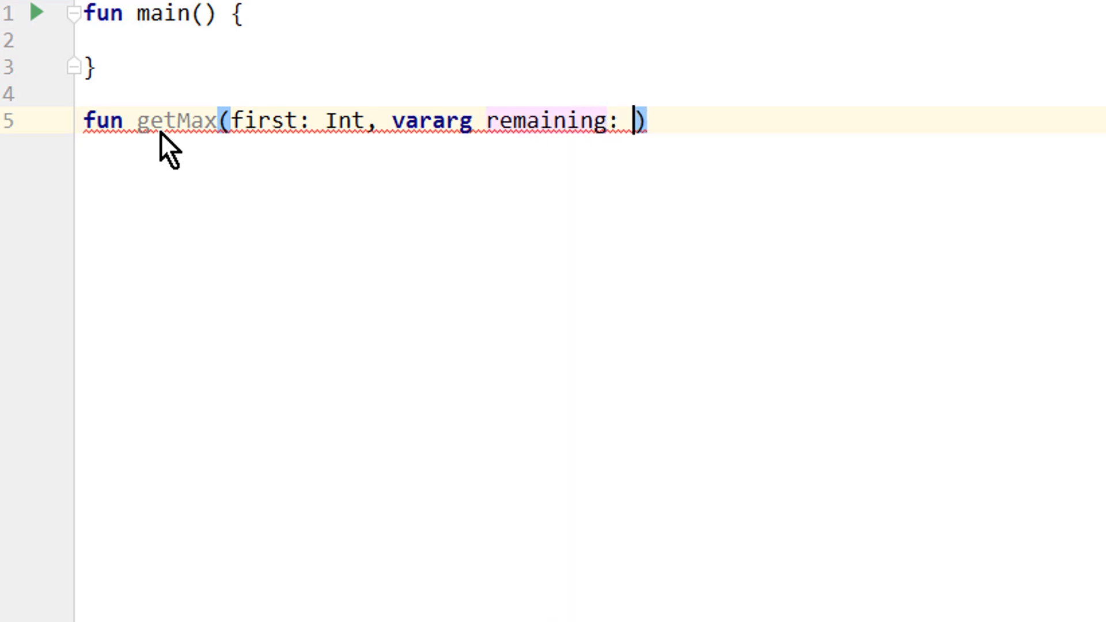
type("Int")
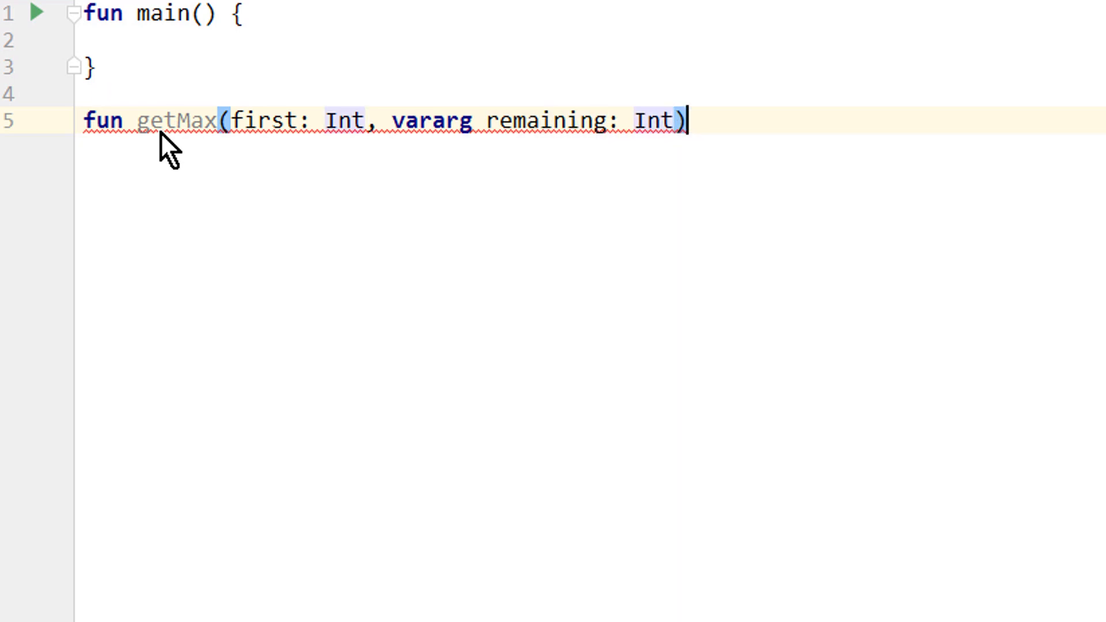
type(": Int")
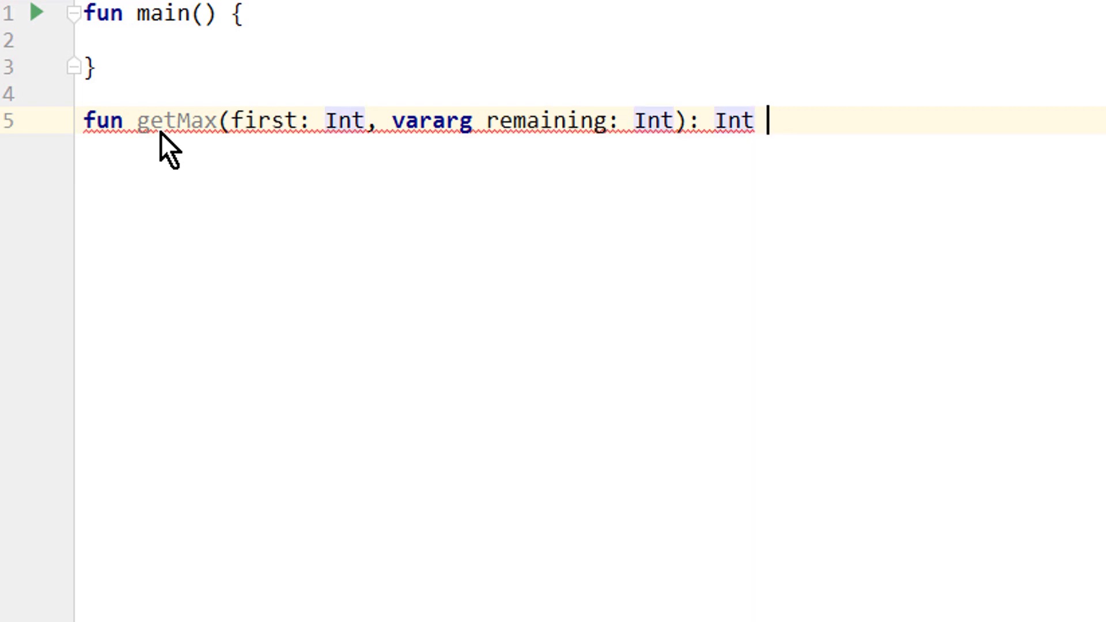
type("{")
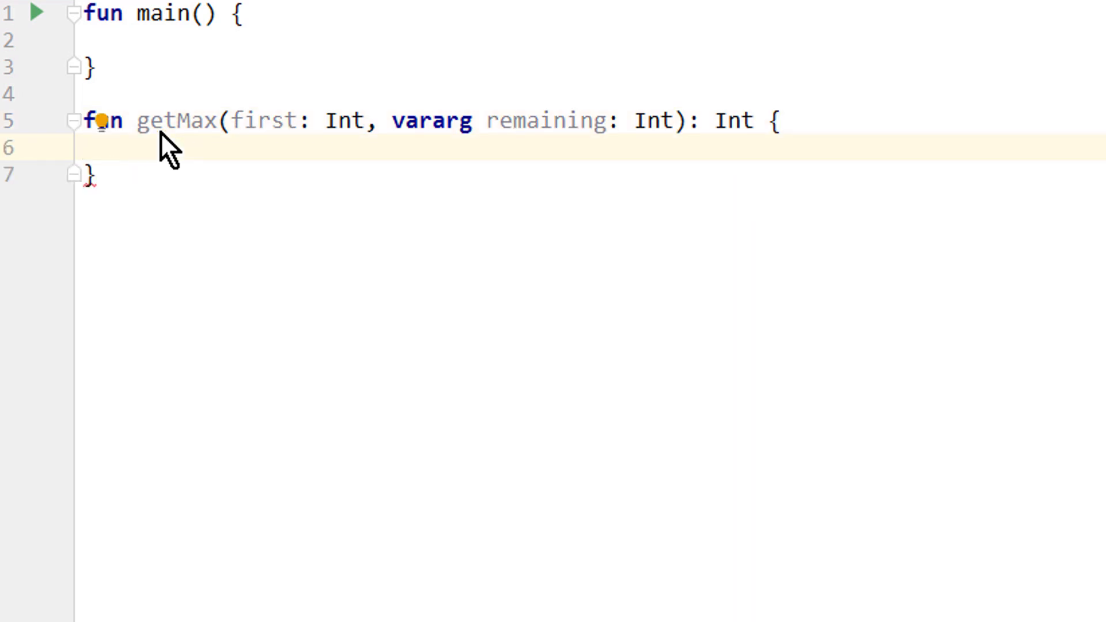
Initialise var max = first and add blank lines below it
type("var")
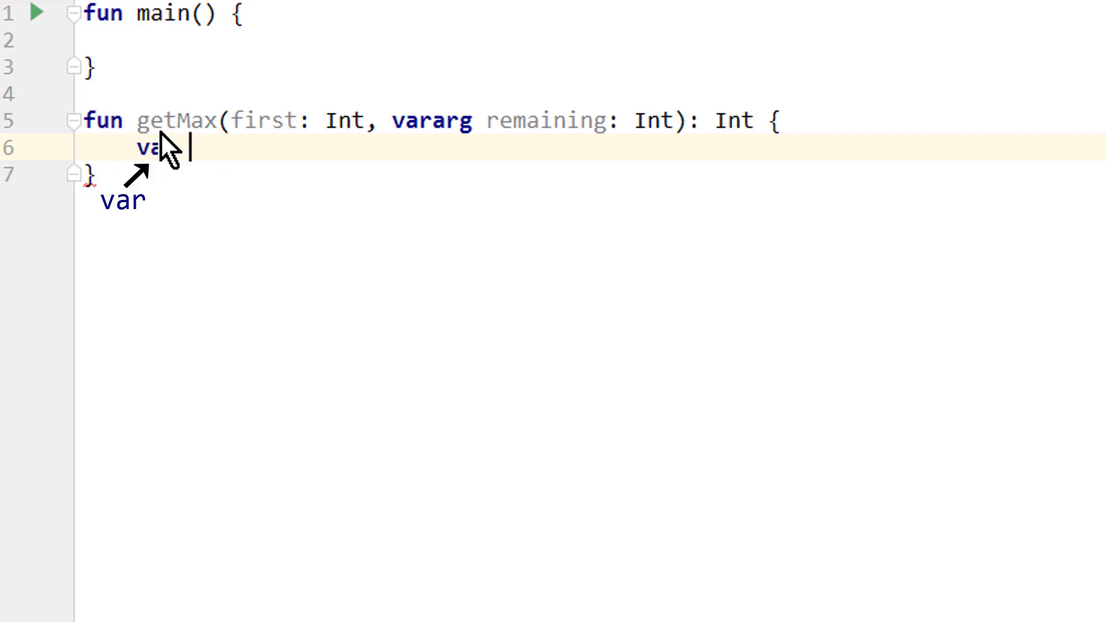
type("max = first")
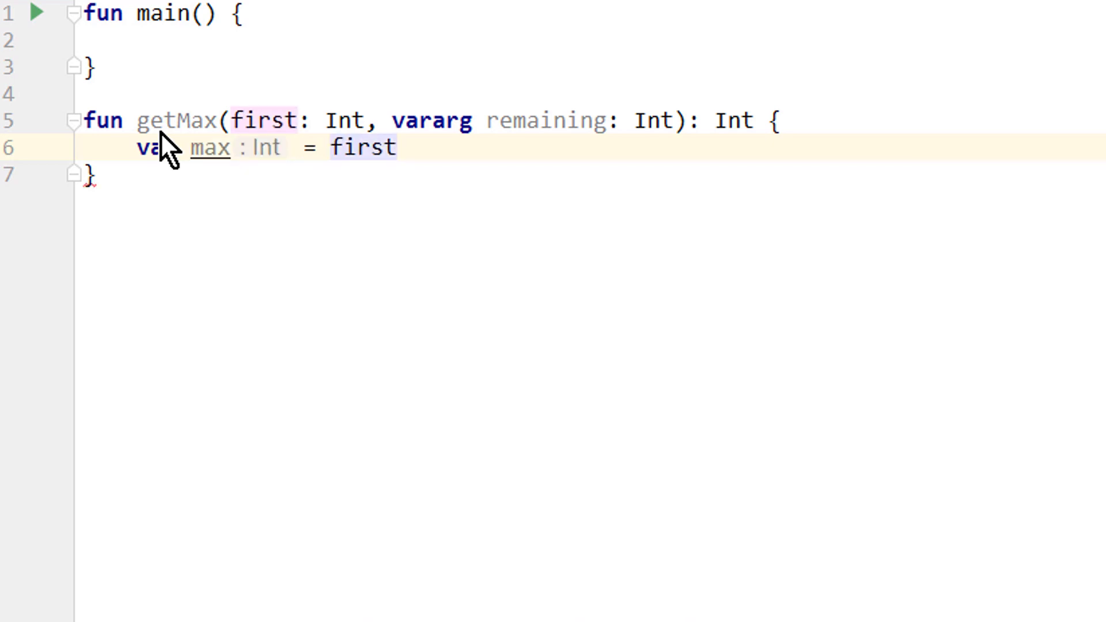
left_click(397, 148)
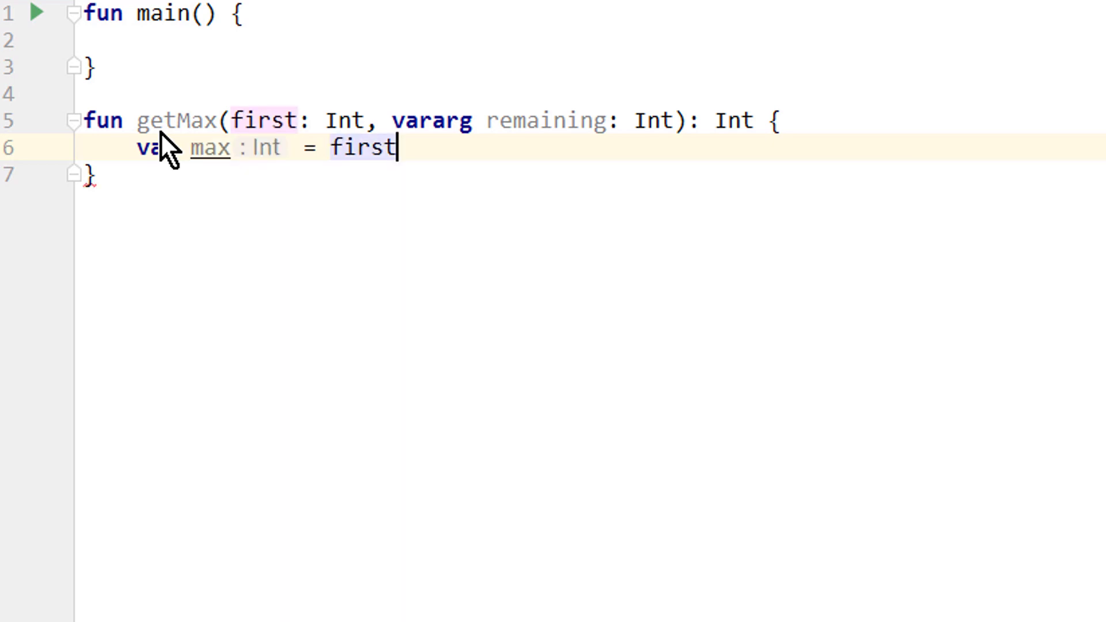
key("enter")
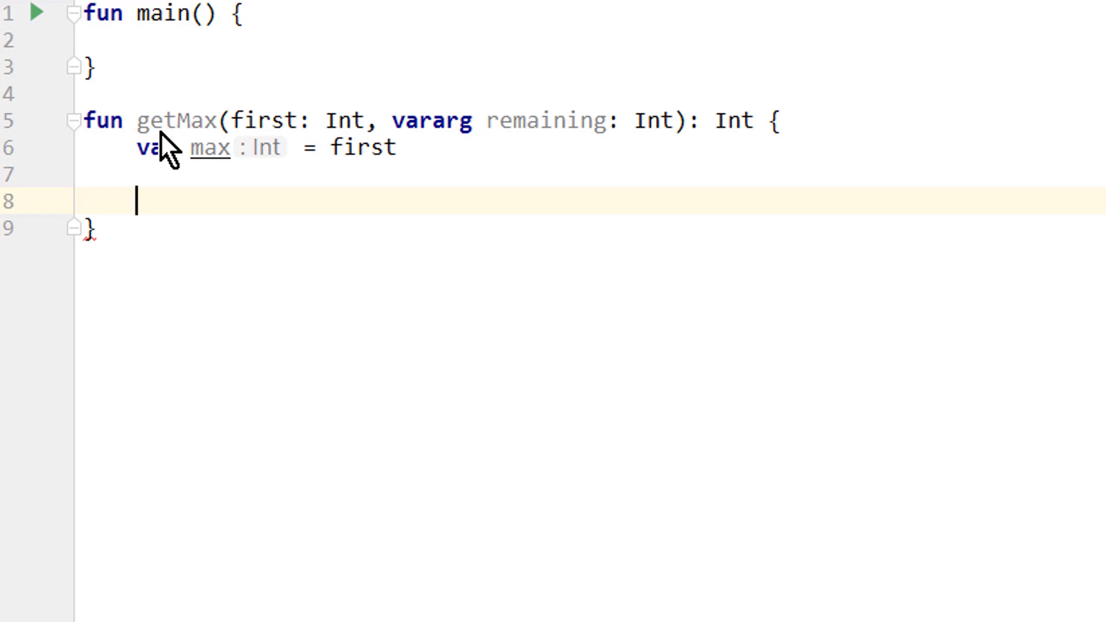
Loop over remaining setting max = i when larger, return max, then move into main
type("fo")
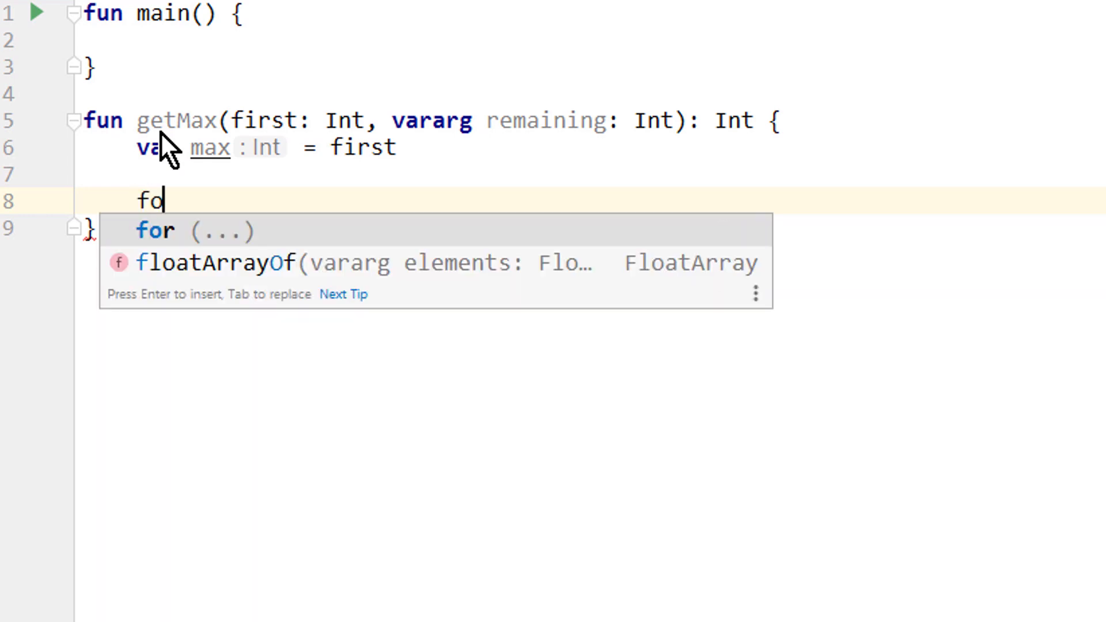
key("Enter")
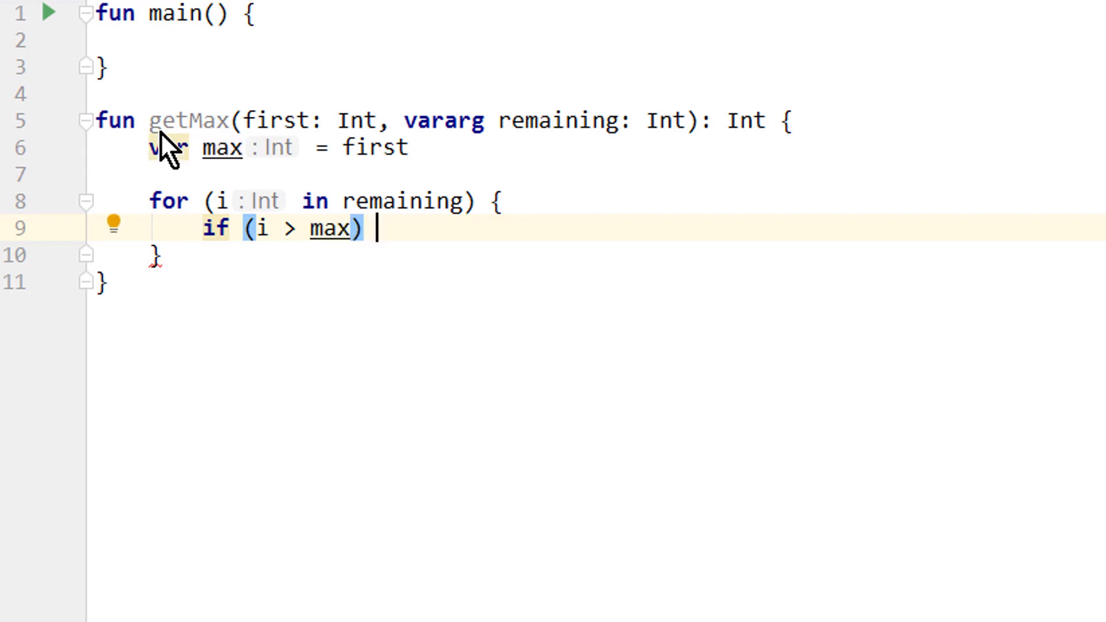
type("max = i")
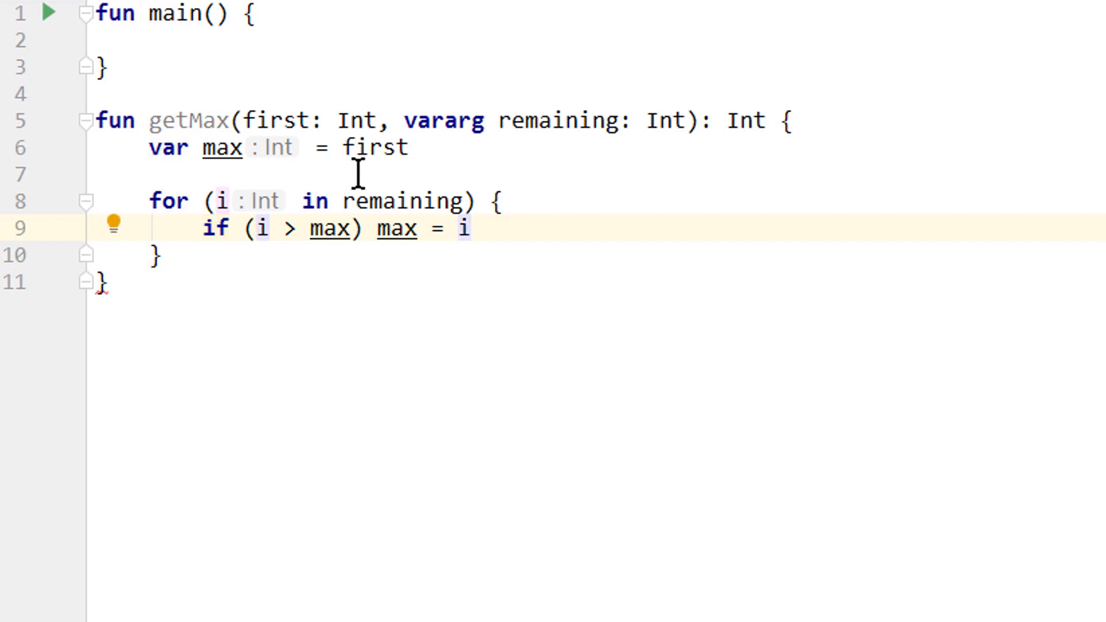
mouse_move(530, 239)
type("r")
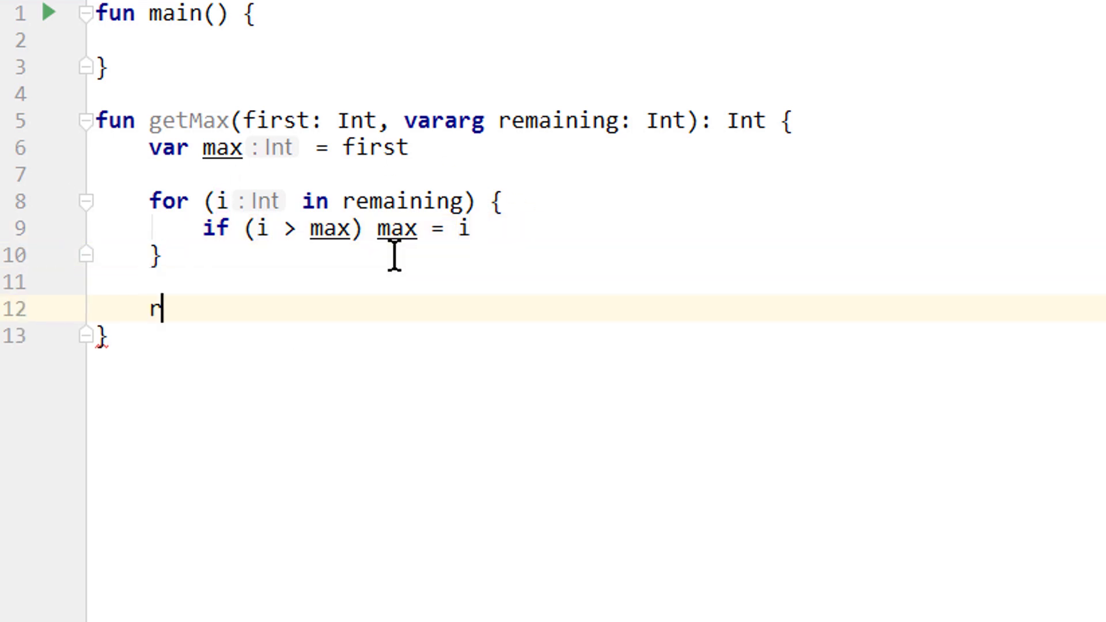
type("eturn max")
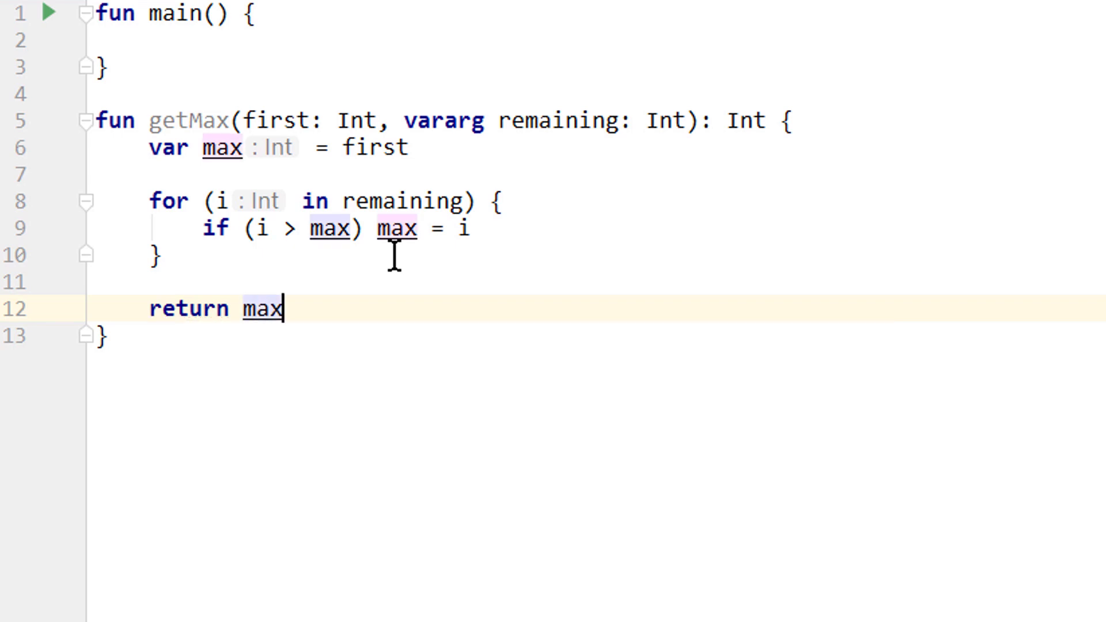
left_click(148, 40)
type("println(")
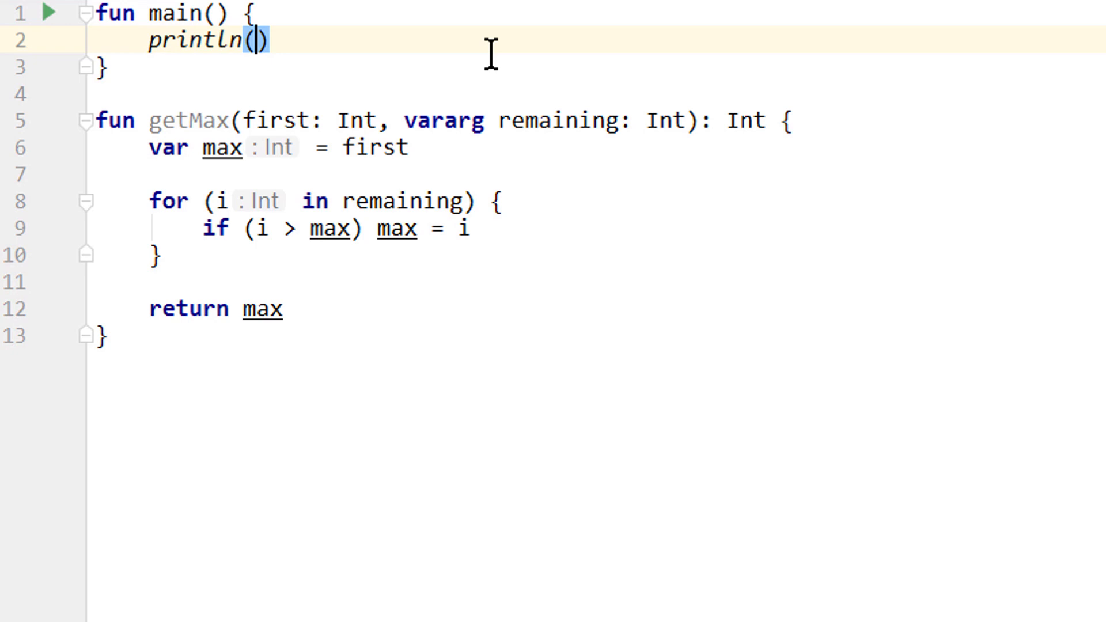
Print getMax(9, 4, 5, 10, 11, 2) inside main's println and run it
type("getMax(9,")
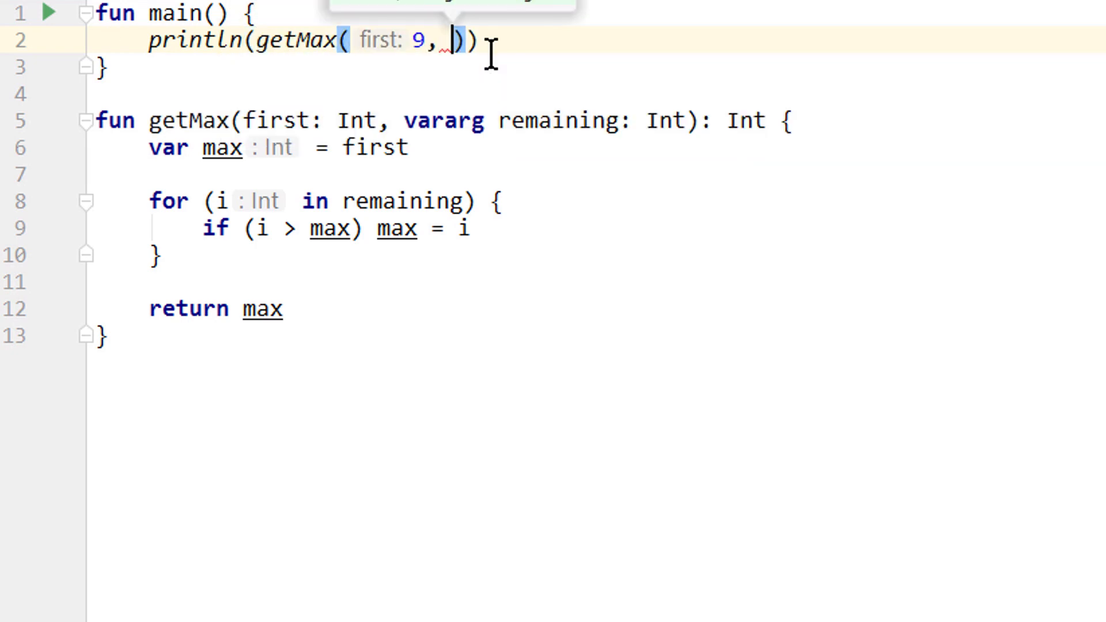
type("4")
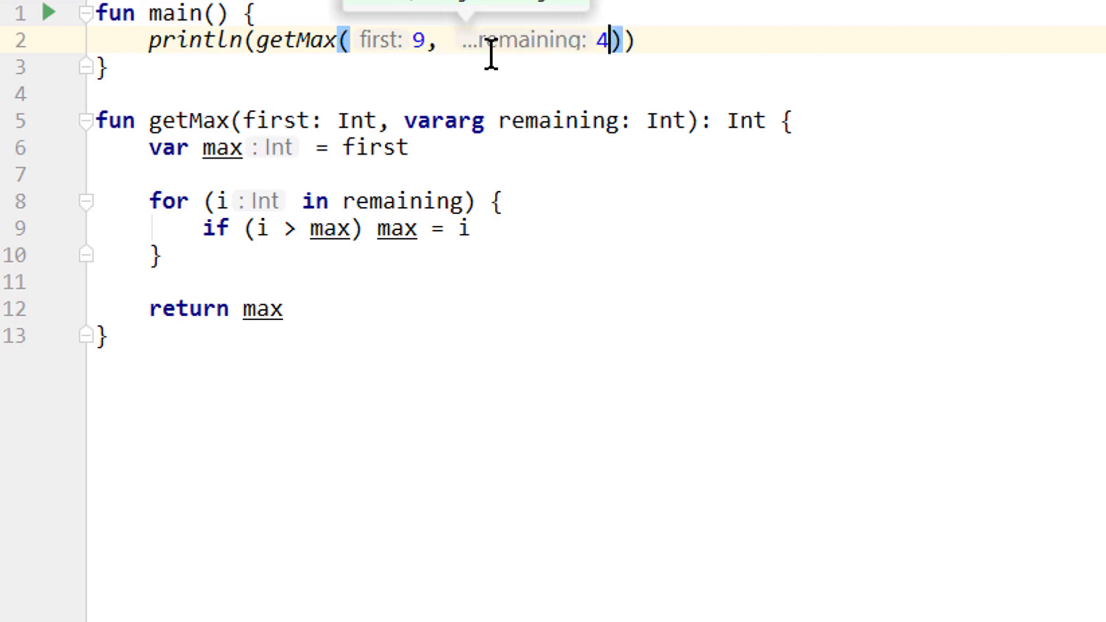
type(", 5, 10, 1")
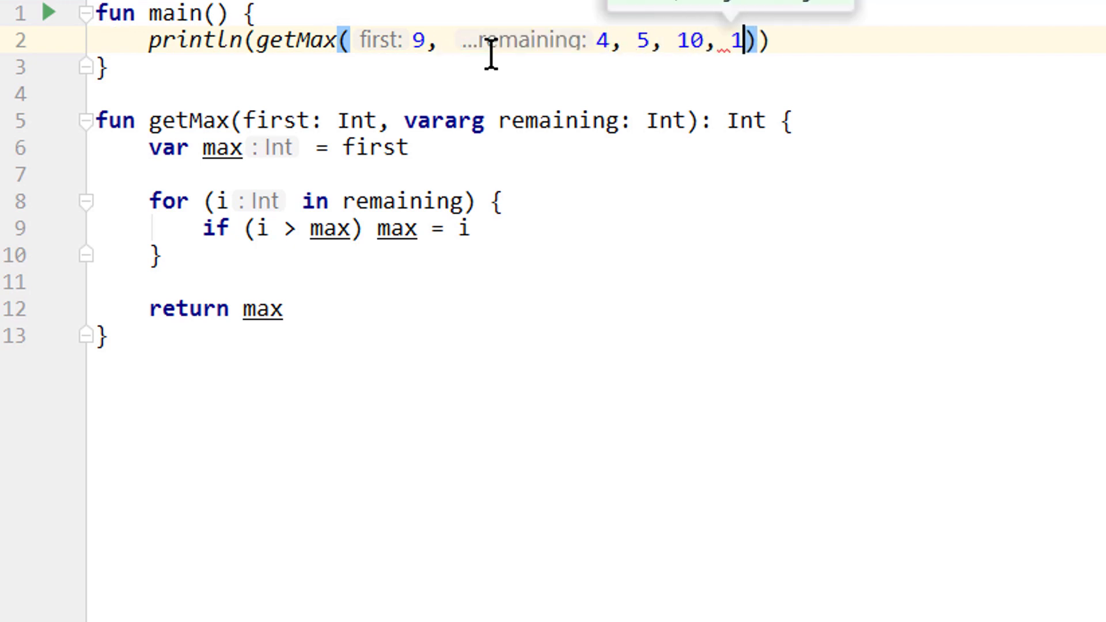
type(", 2")
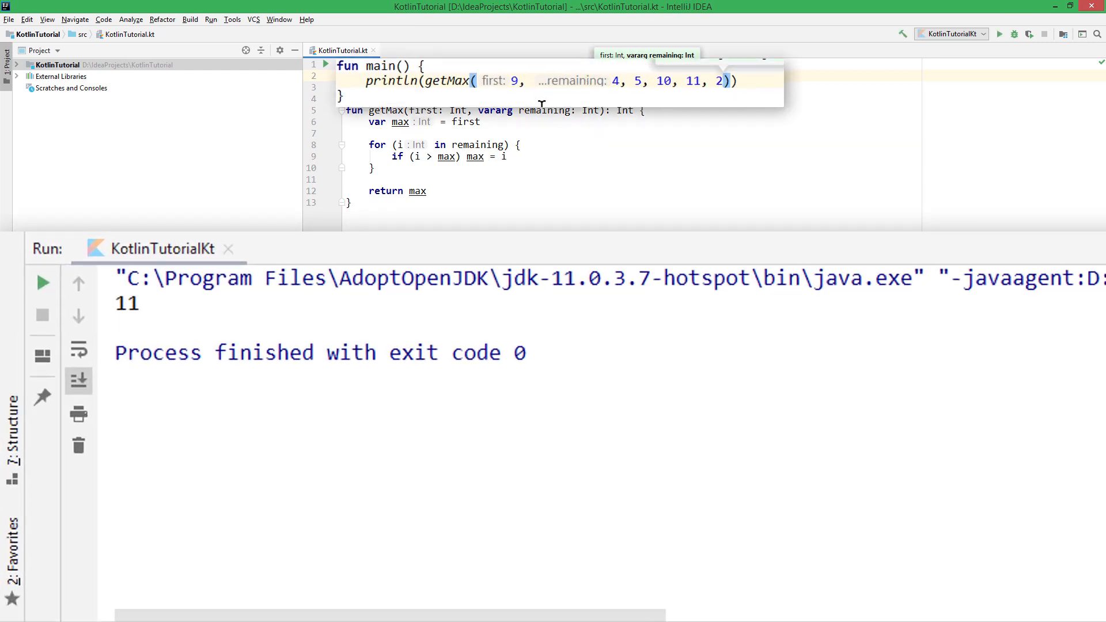
Edit the getMax arguments to 900, 4000, 50, 10, 11, 2, rerunning after each change
type("0")
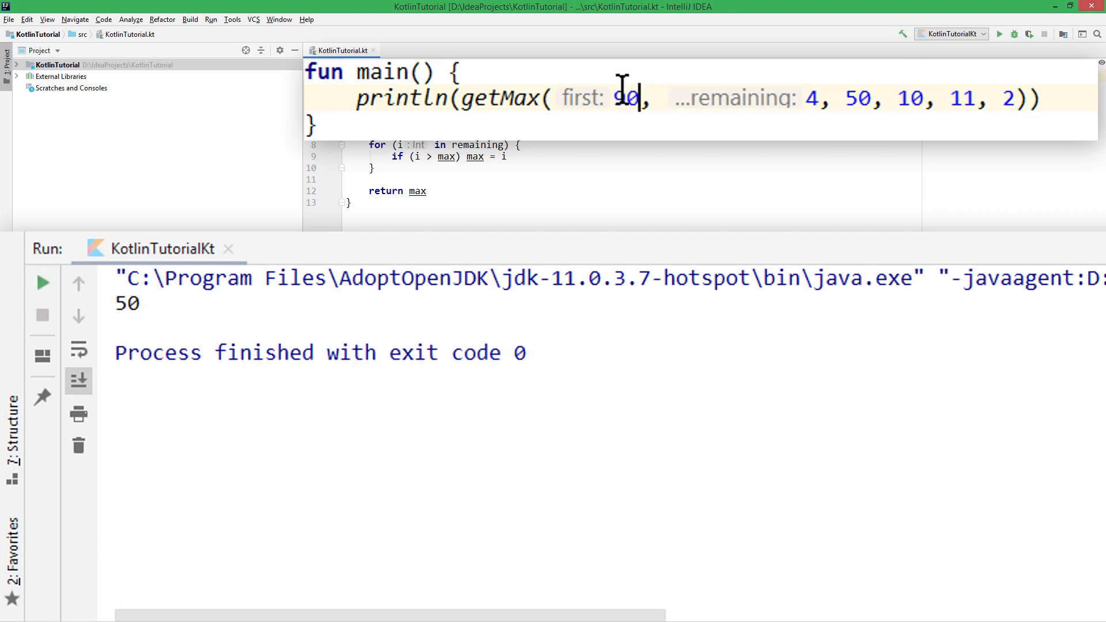
type("0")
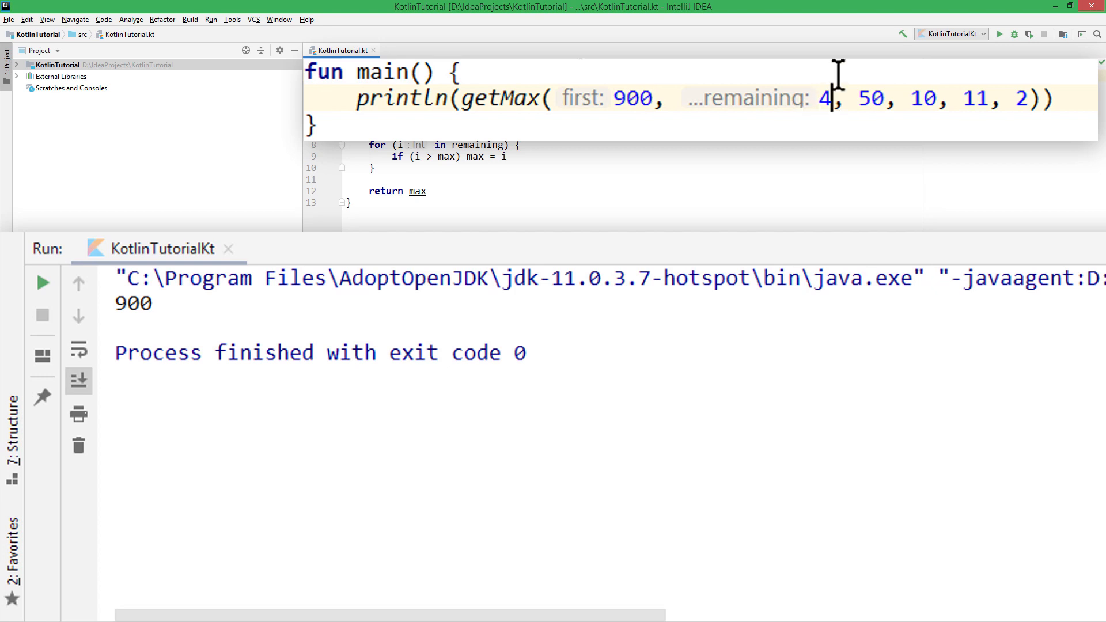
type("000")
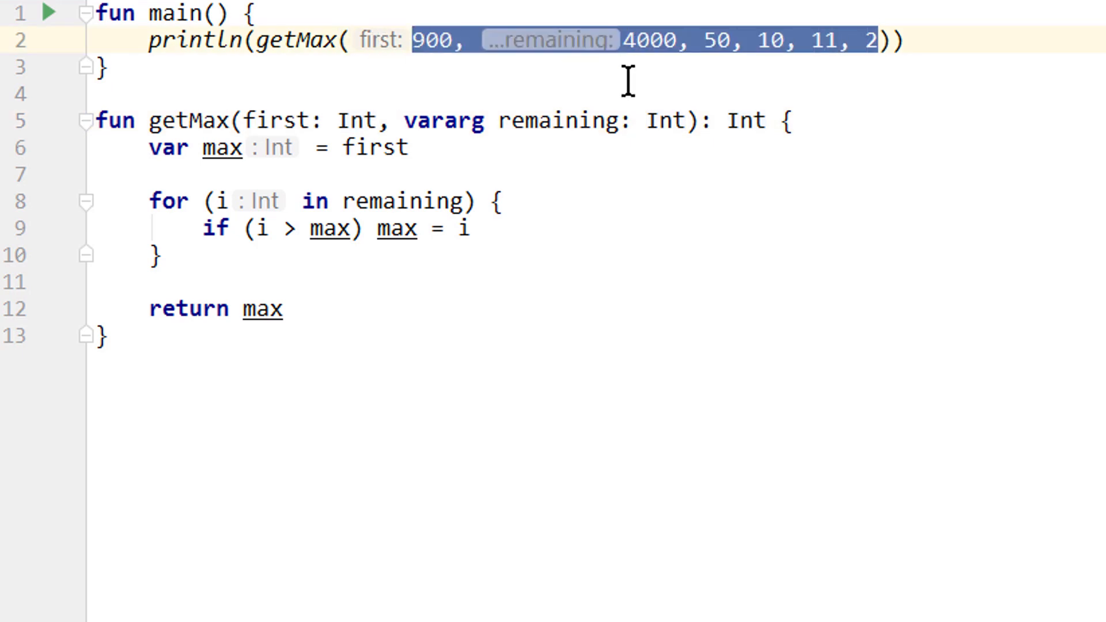
type("remaining = ))")
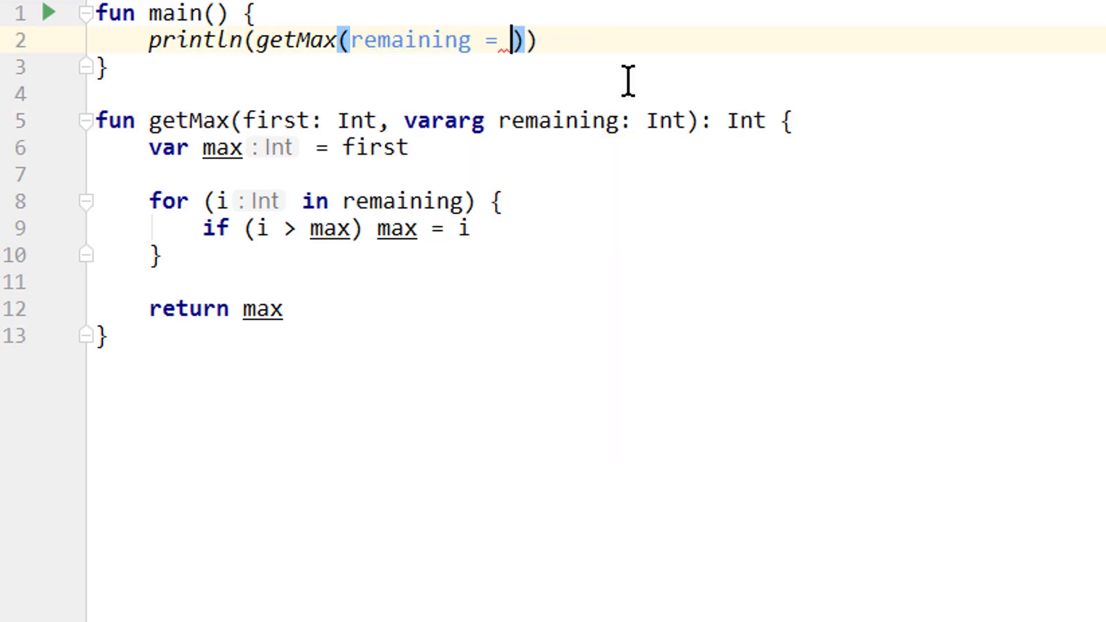
type("1, 2")
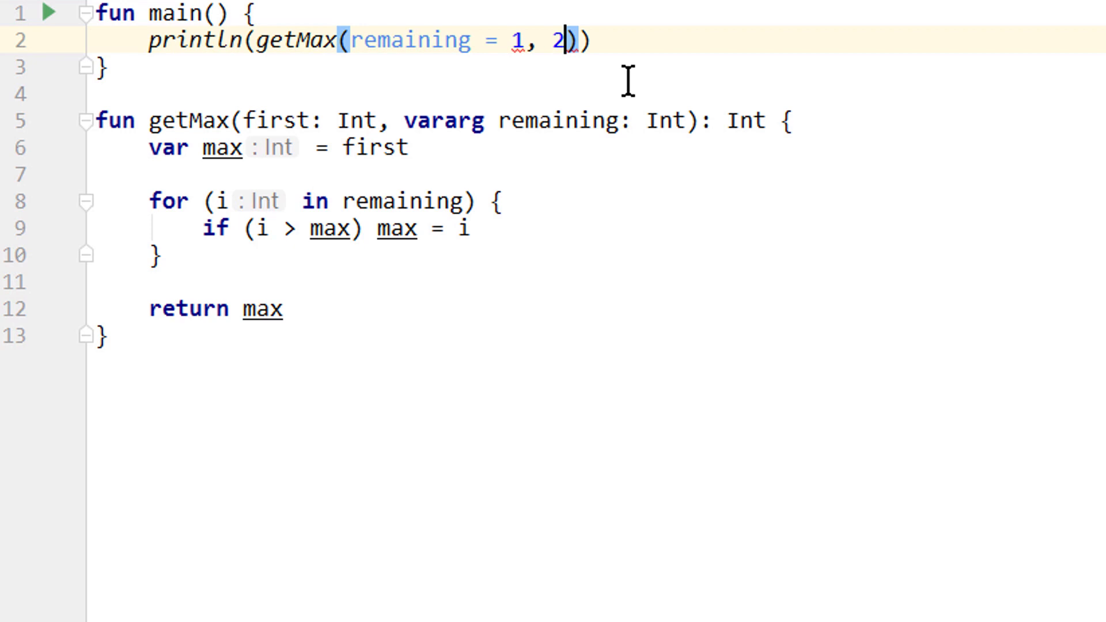
type(", 3")
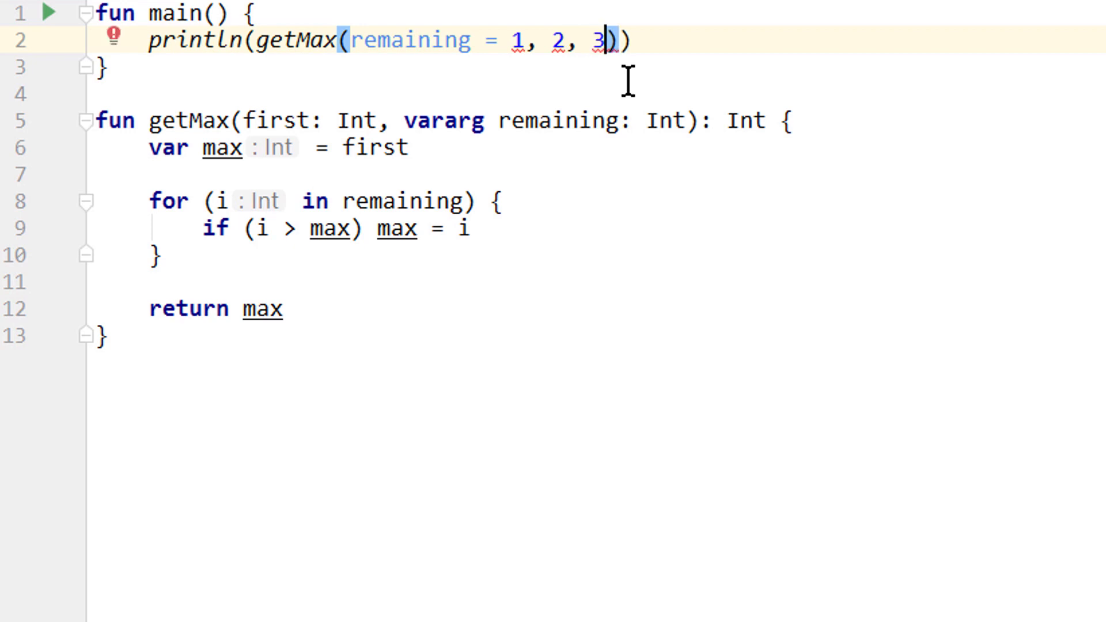
type("*")
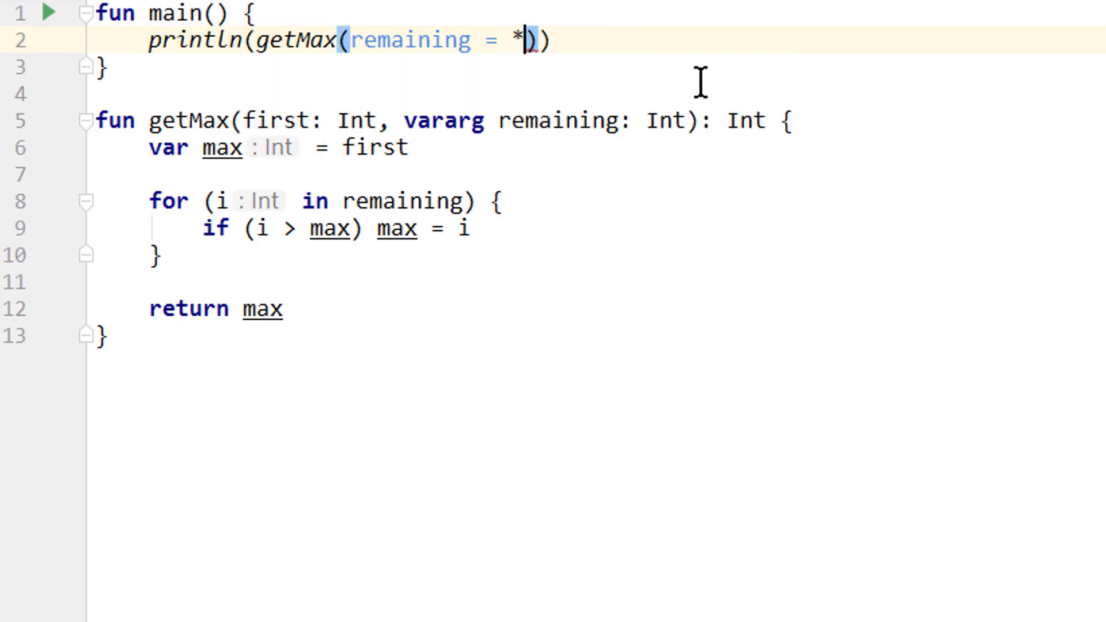
type("int")
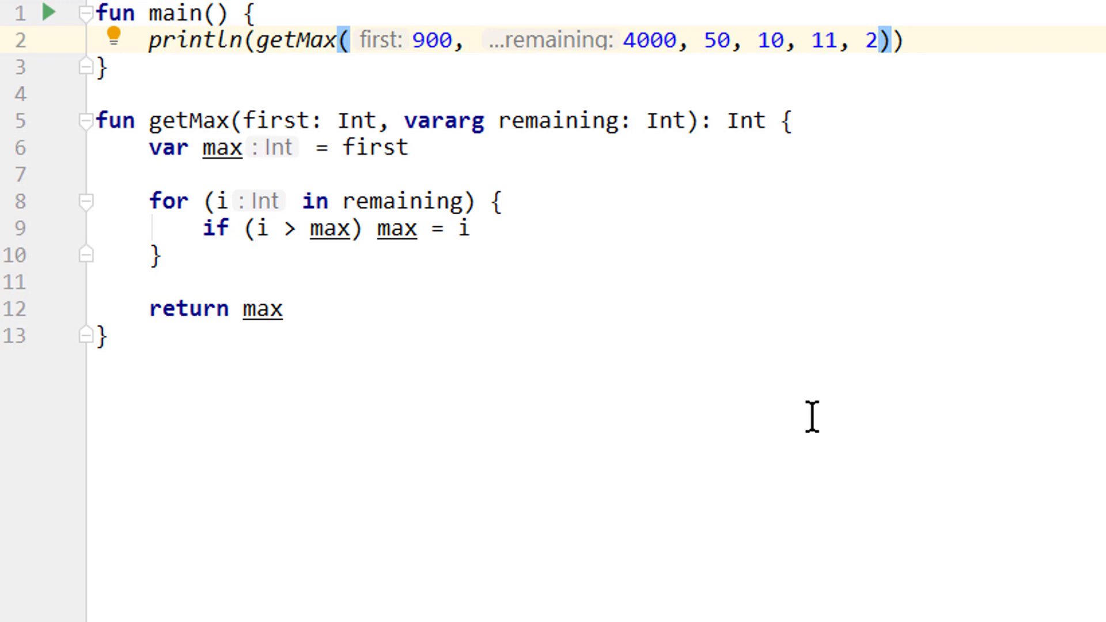
Place the cursor inside getMax's for loop to insert a blank line above the if
left_click(879, 40)
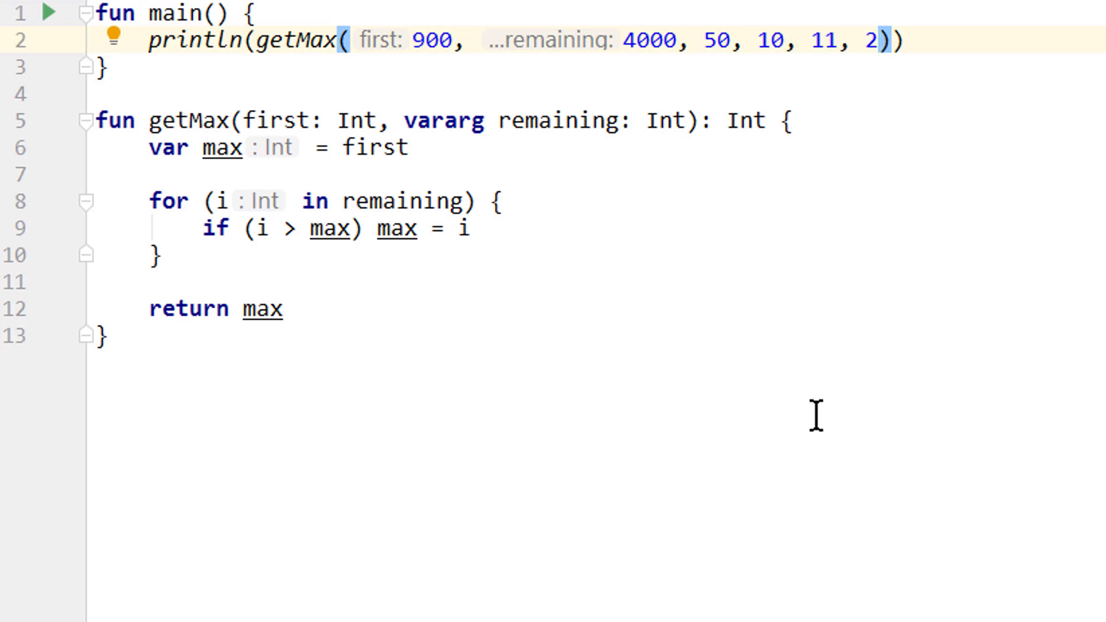
mouse_move(785, 233)
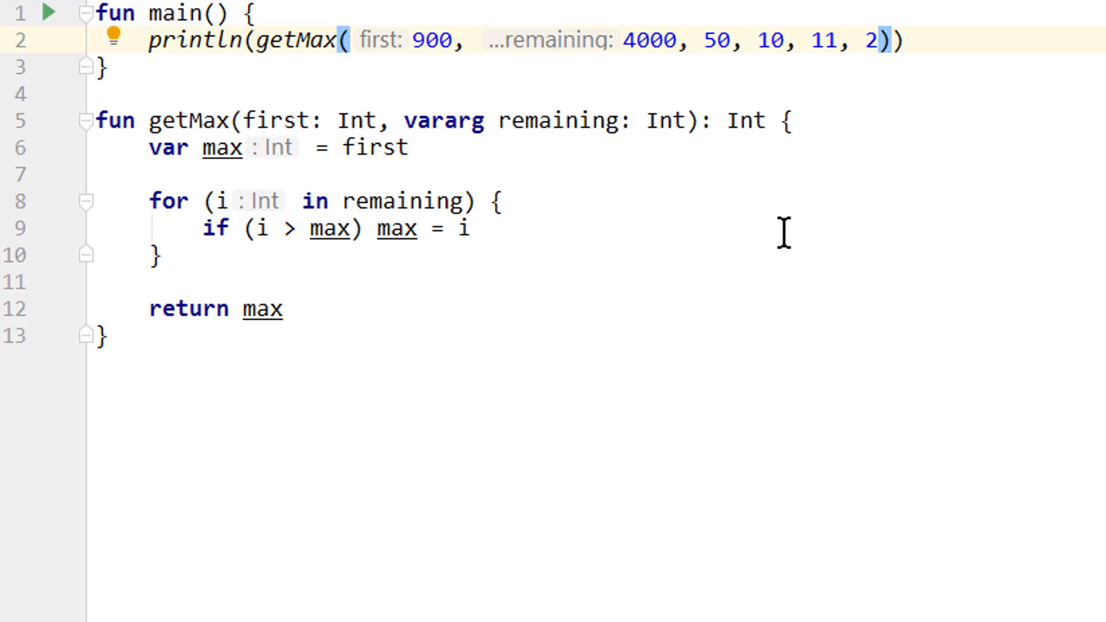
mouse_move(575, 424)
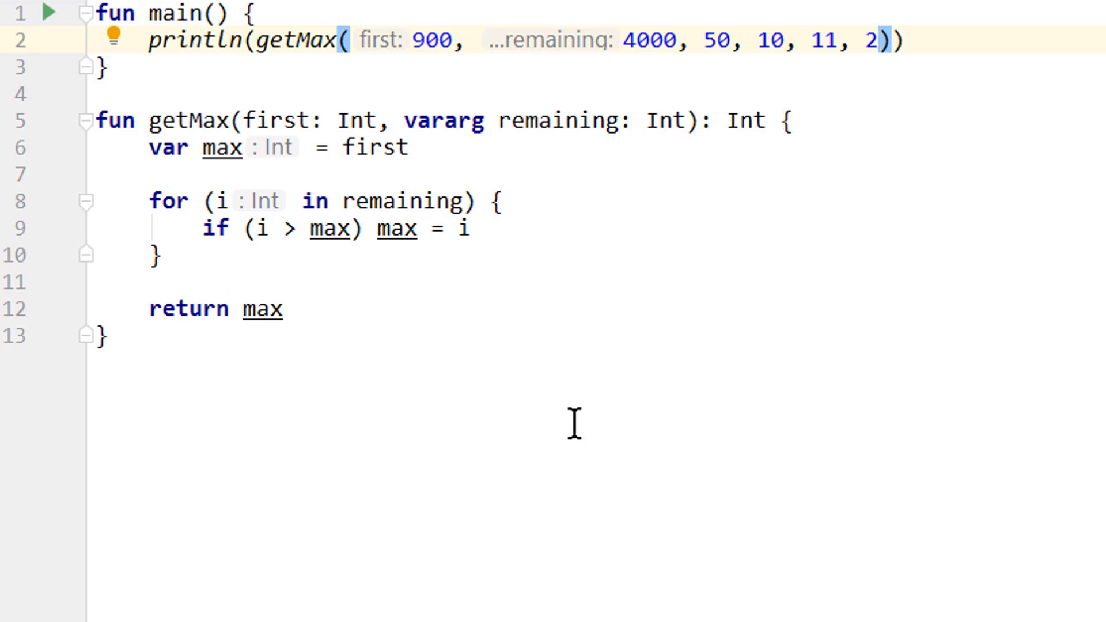
mouse_move(475, 345)
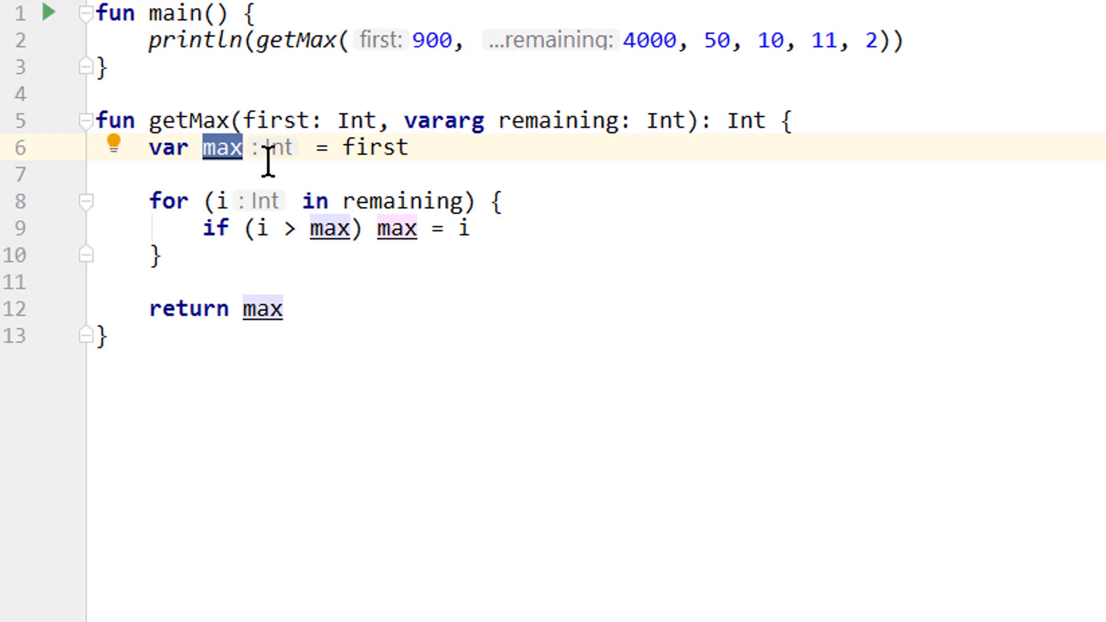
mouse_move(423, 148)
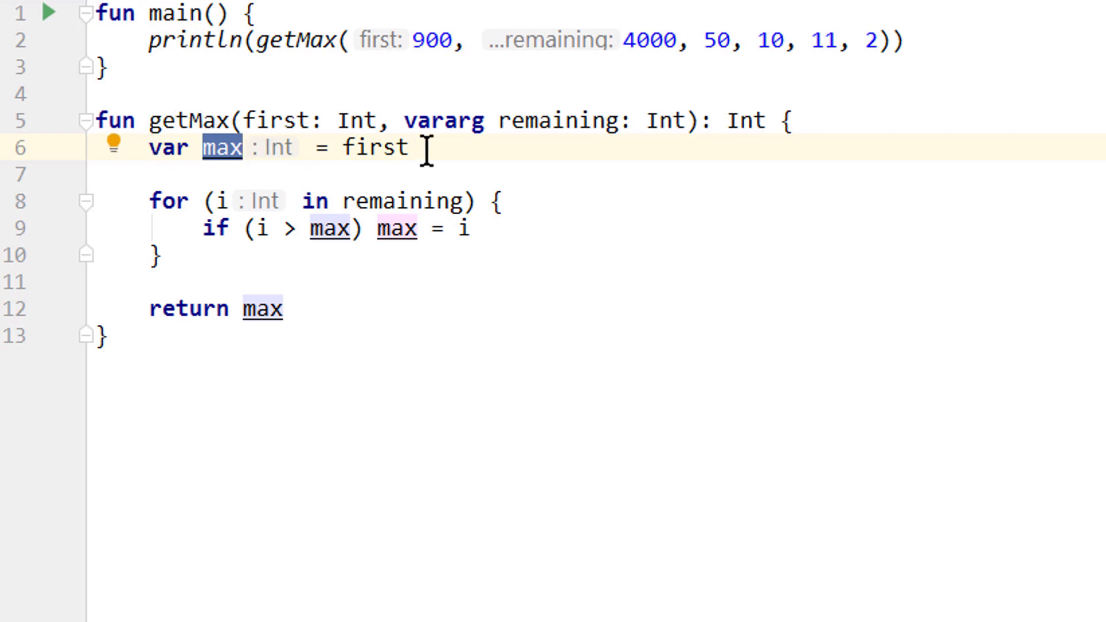
mouse_move(338, 333)
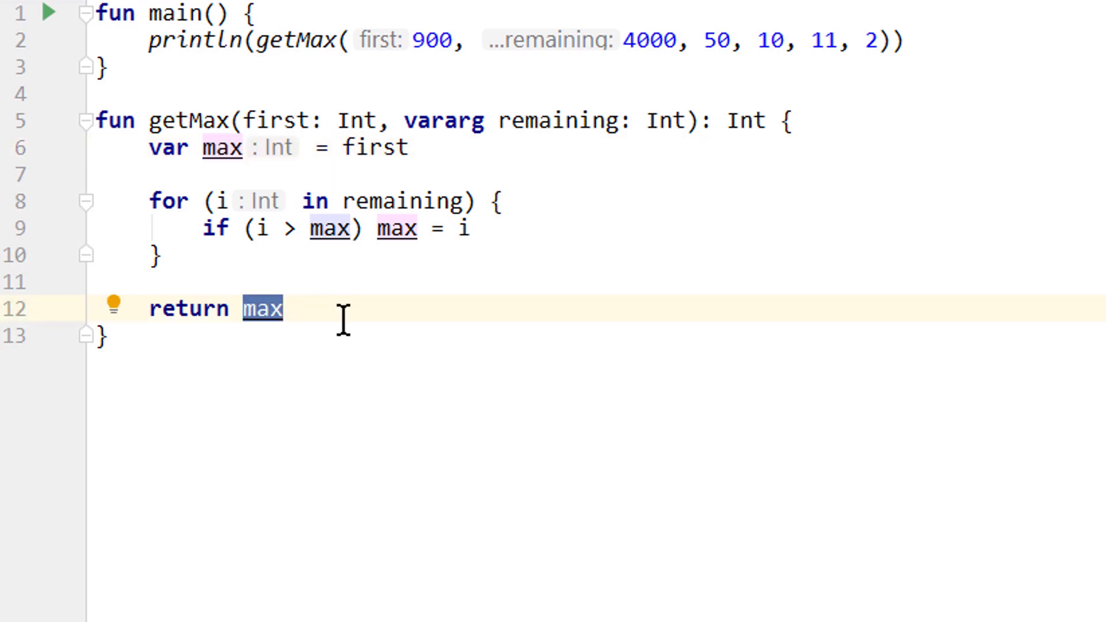
mouse_move(303, 310)
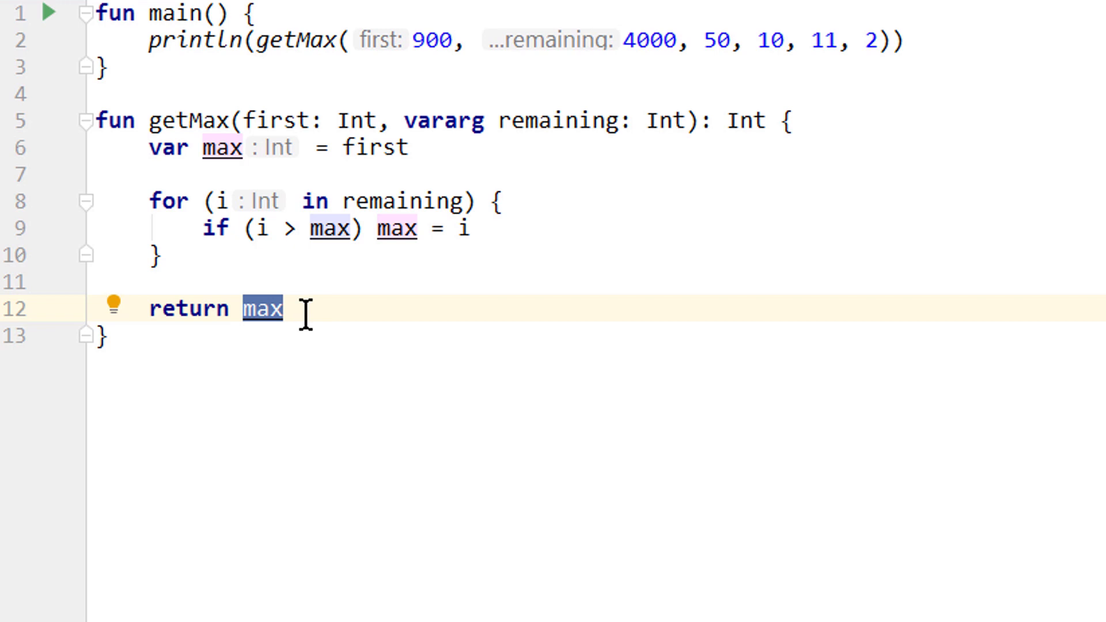
left_click(282, 309)
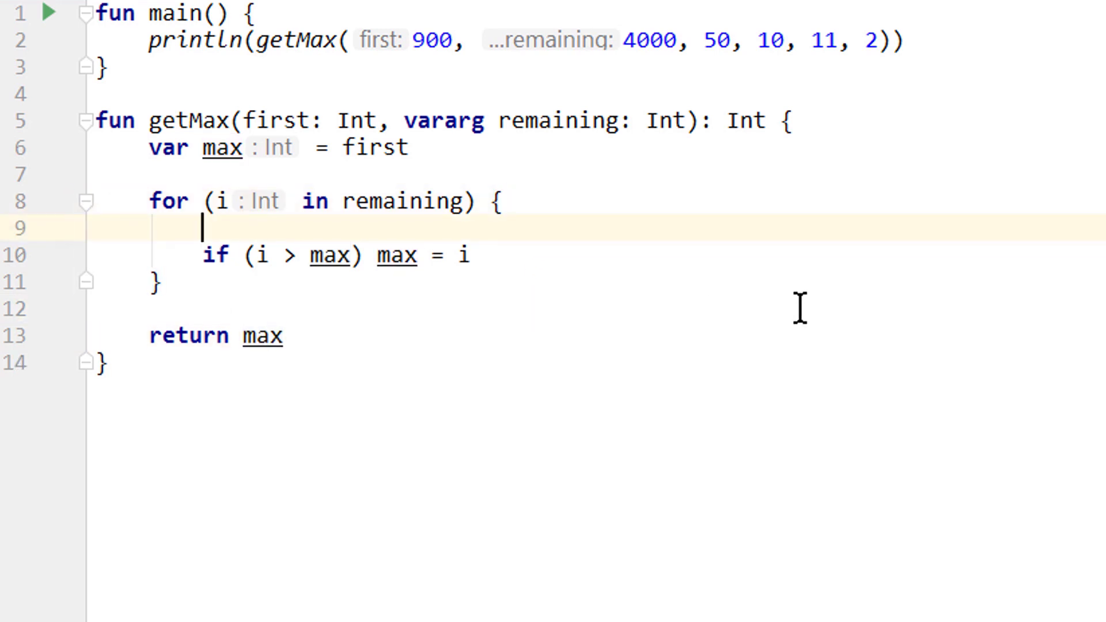
Try a local var a = 5 in the loop, use a outside it, then undo
type("var a")
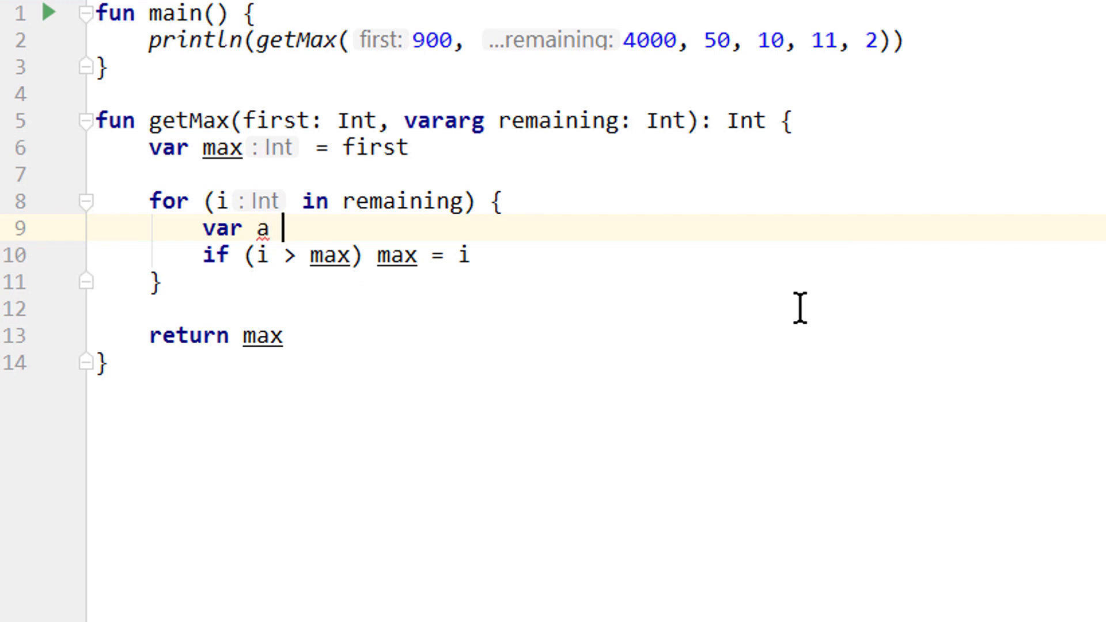
type("= 5")
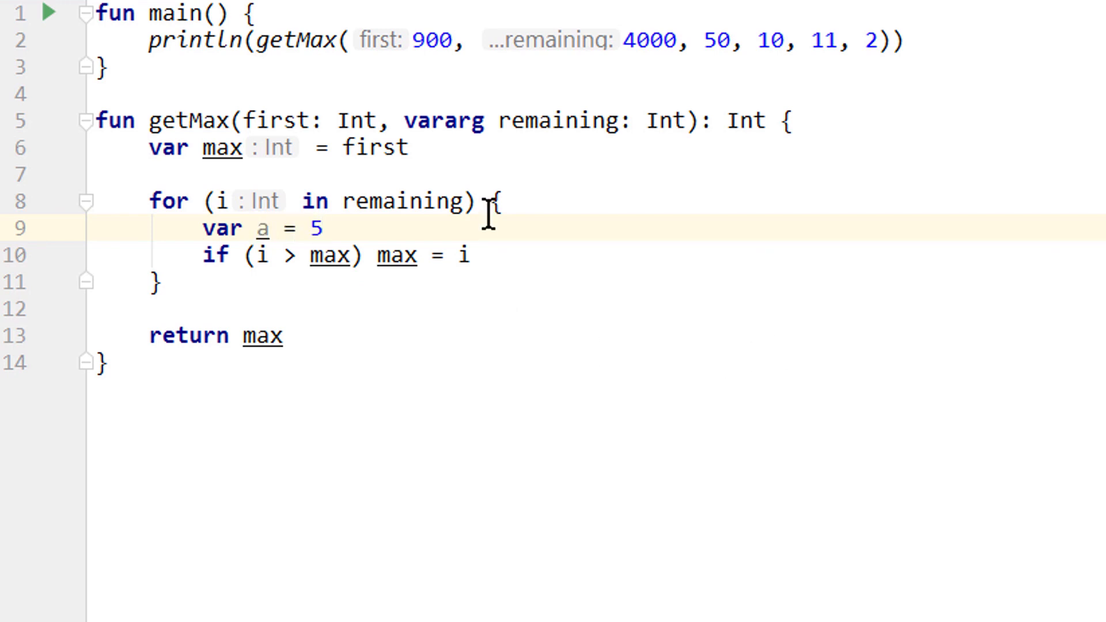
left_click_drag(497, 201, 159, 282)
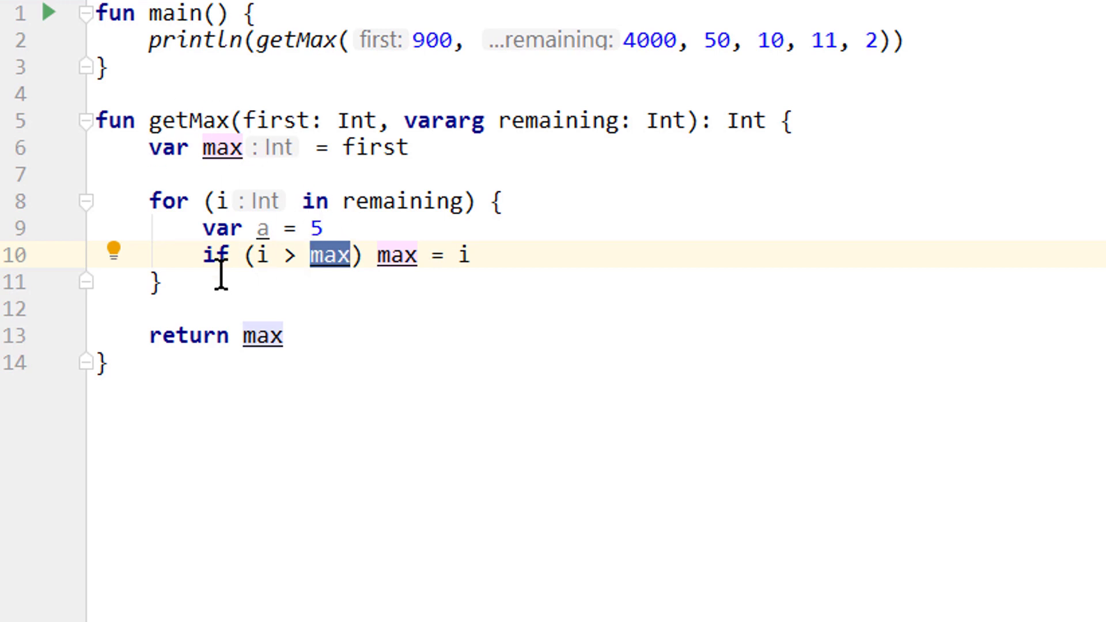
type("a")
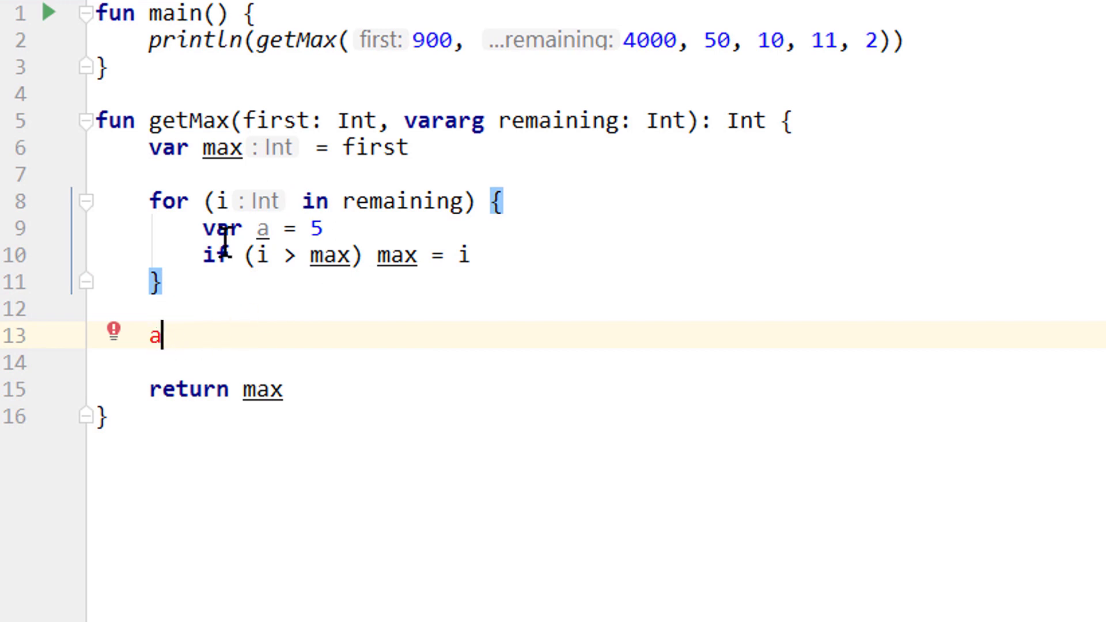
key("Backspace")
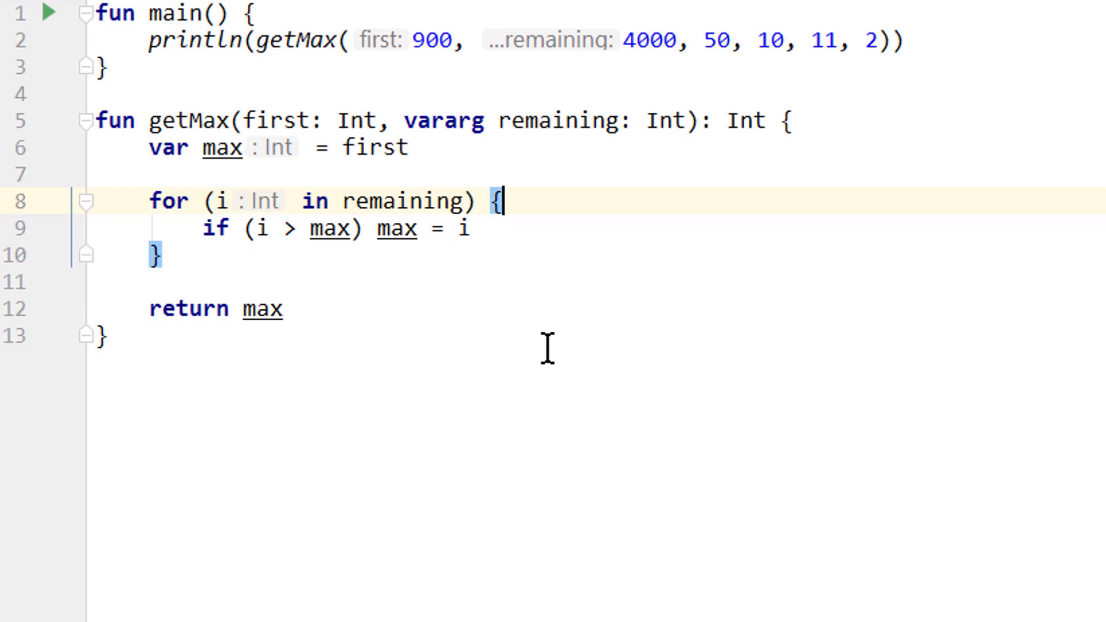
mouse_move(416, 381)
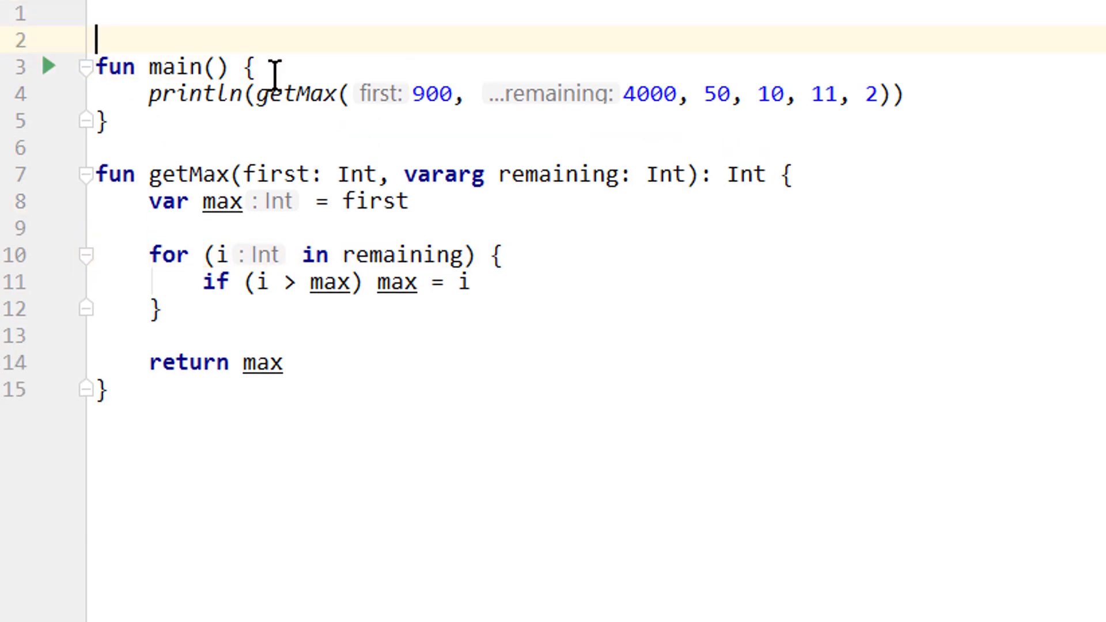
Declare top-level var topLevelVariable = "Im a top-level variable" on line 1
type("var t")
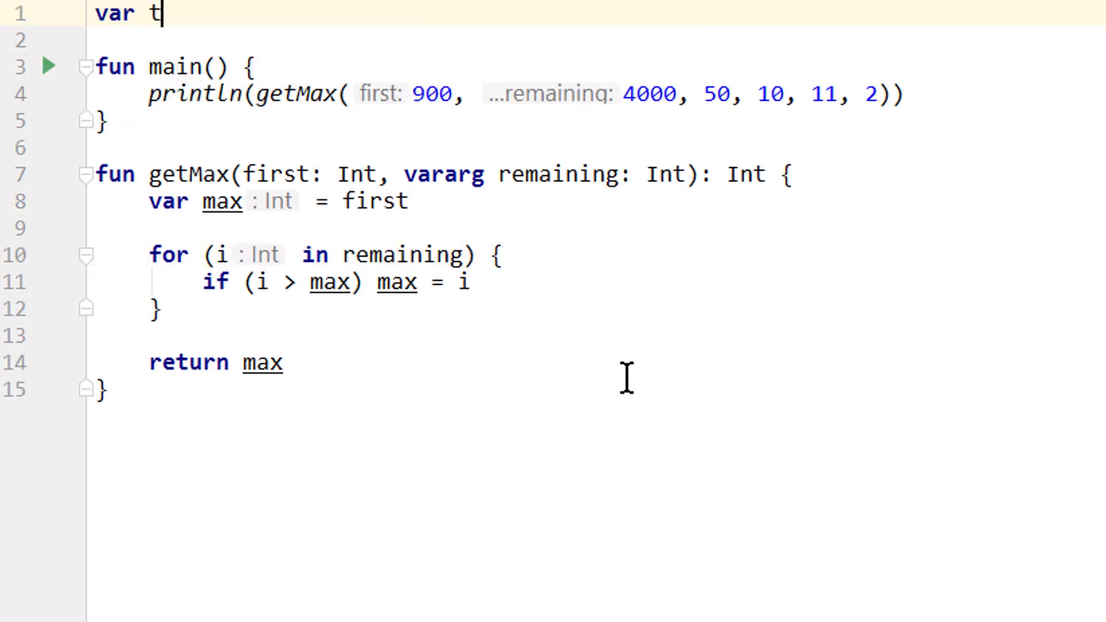
type("opLevelVariable = \"")
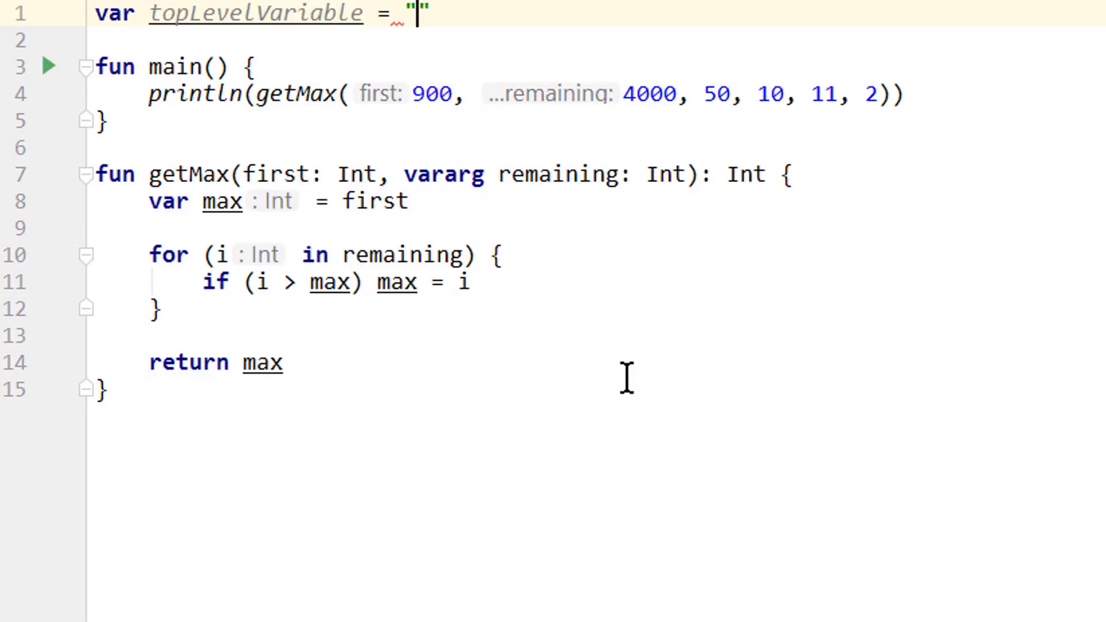
type("Im")
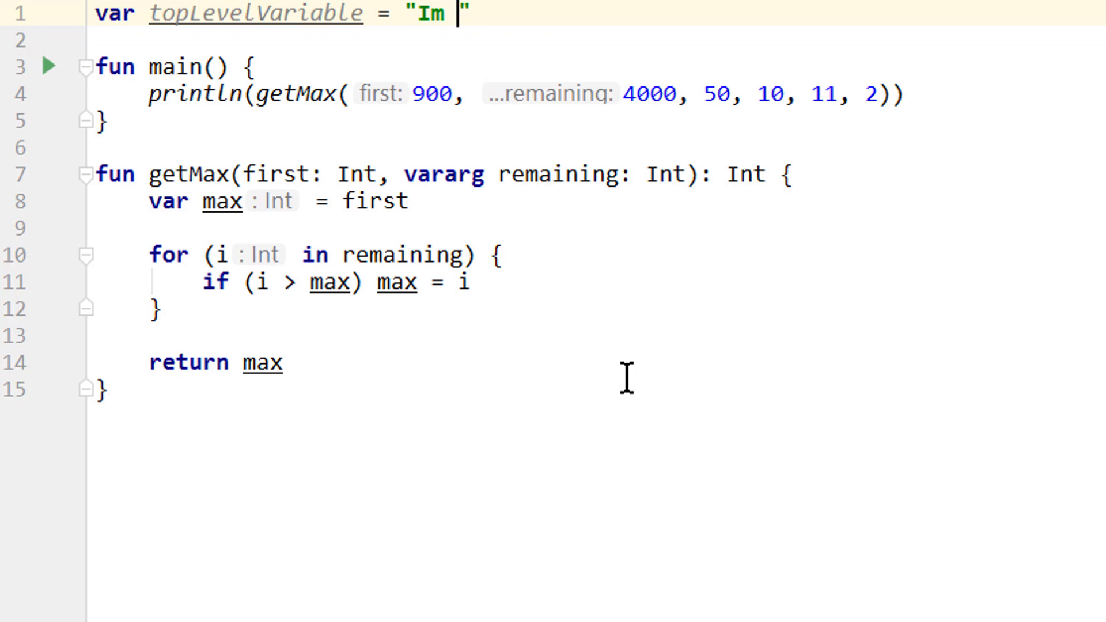
type("a top-level var")
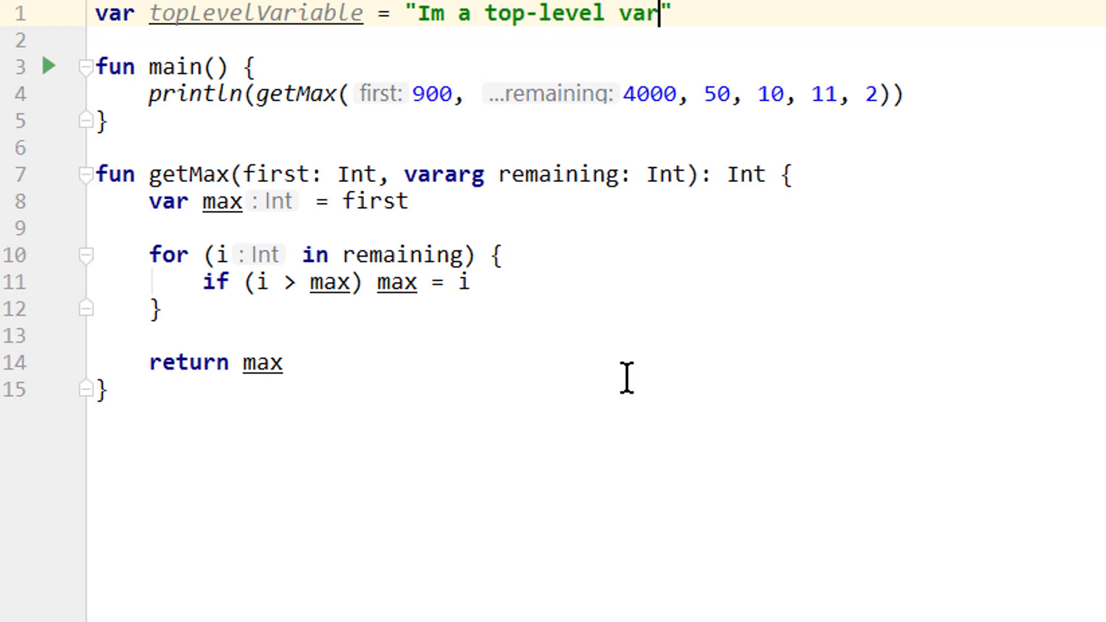
type("iable")
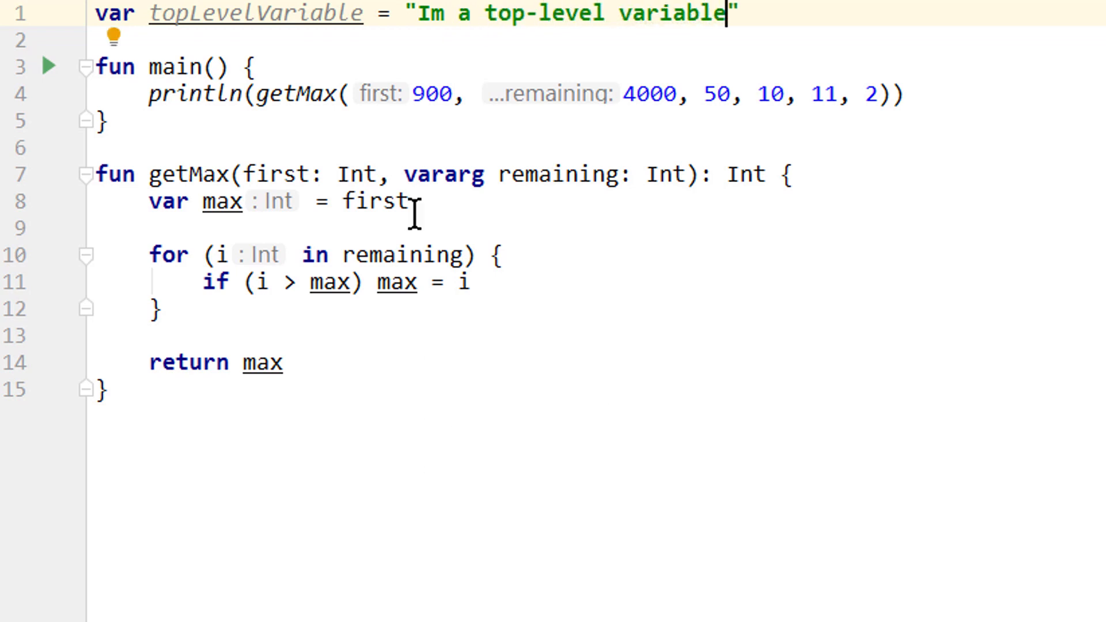
Print topLevelVariable in main and getMax, and reassign it to "I have changed" in main
type("println(t")
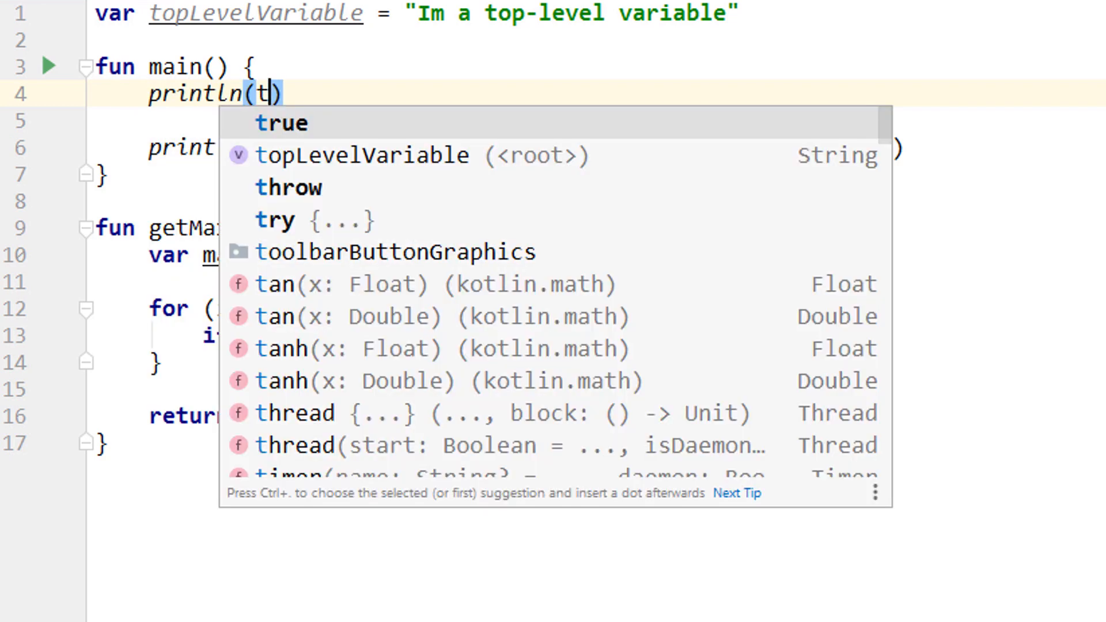
key("Tab")
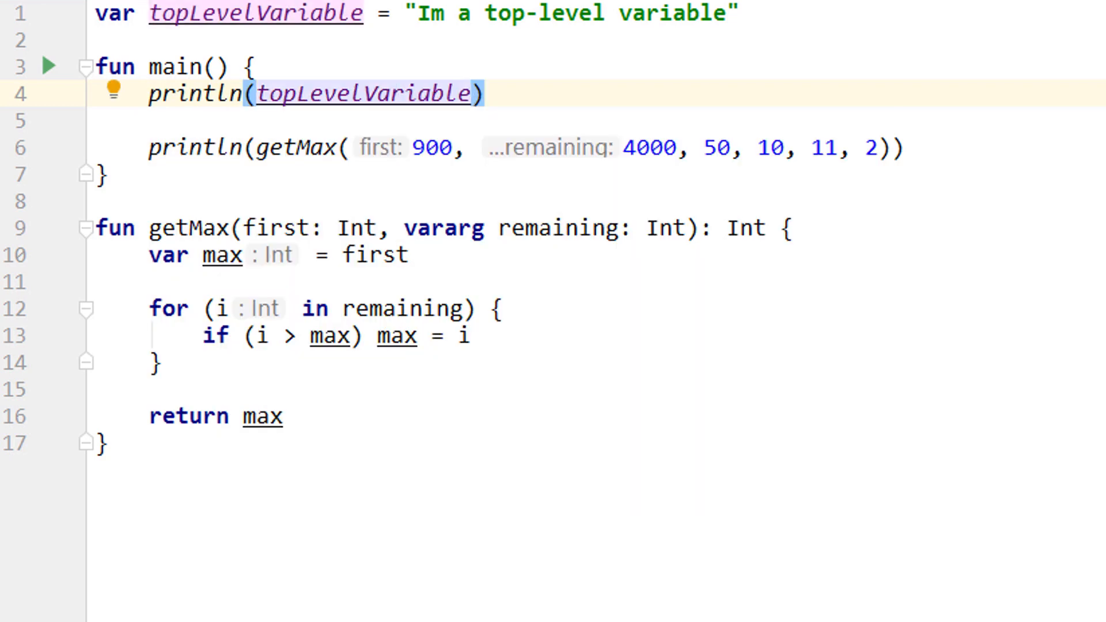
mouse_move(599, 110)
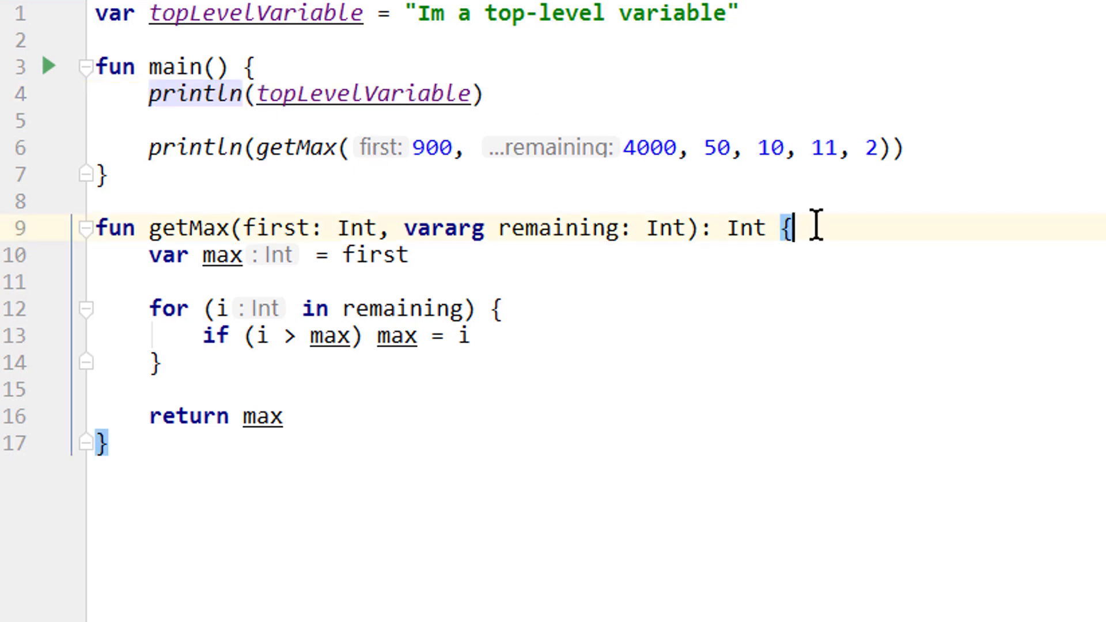
type("println(topLevelVariable)")
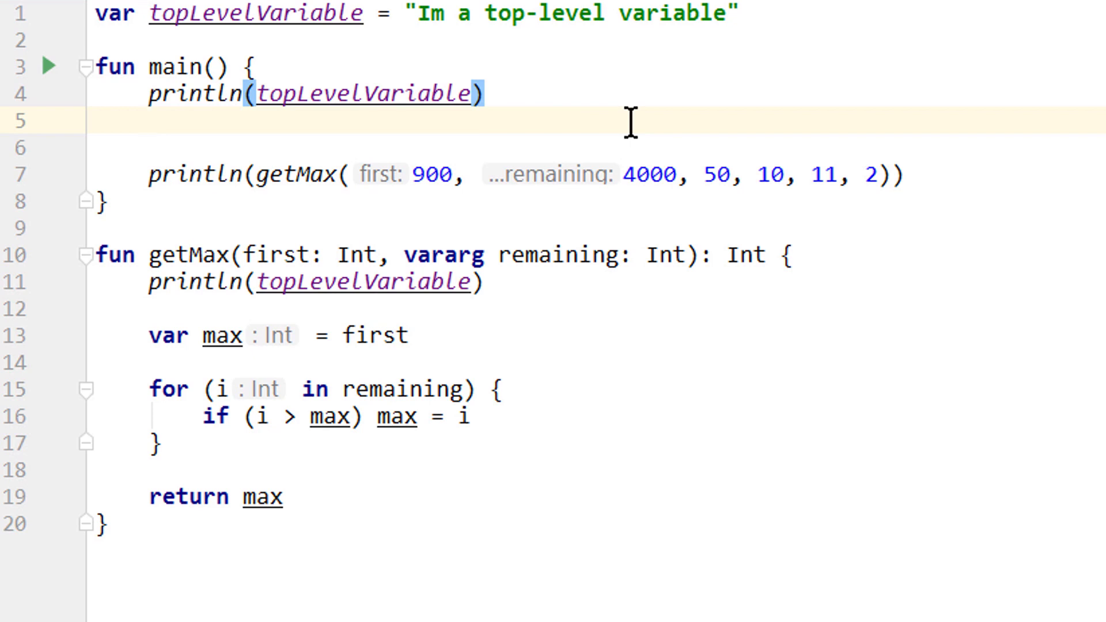
type("topLevelVariable =")
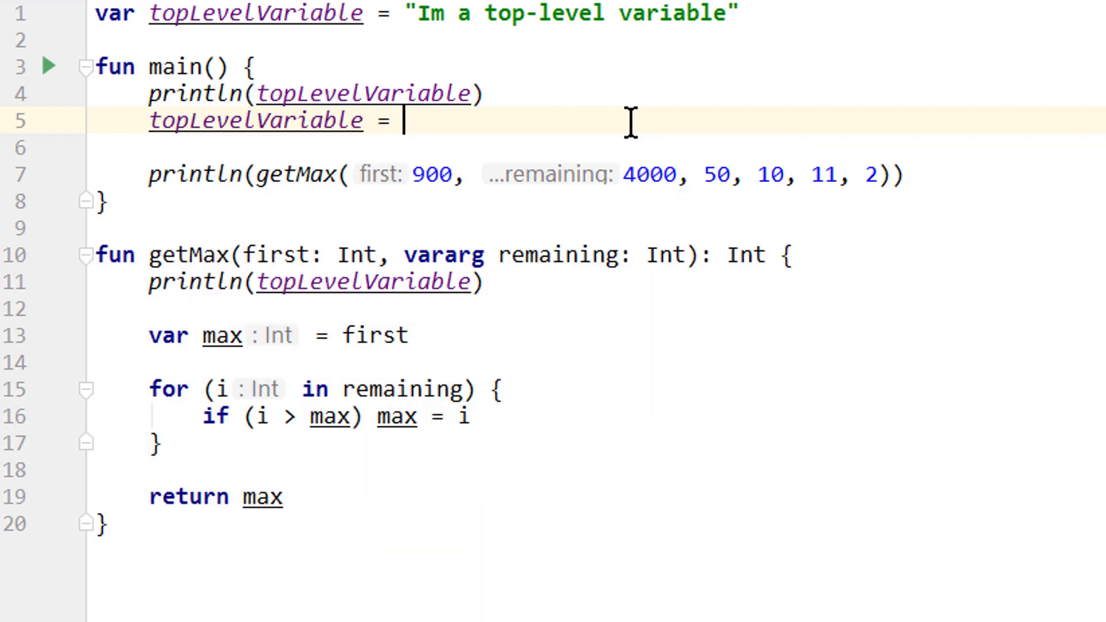
type("\"I ha\"")
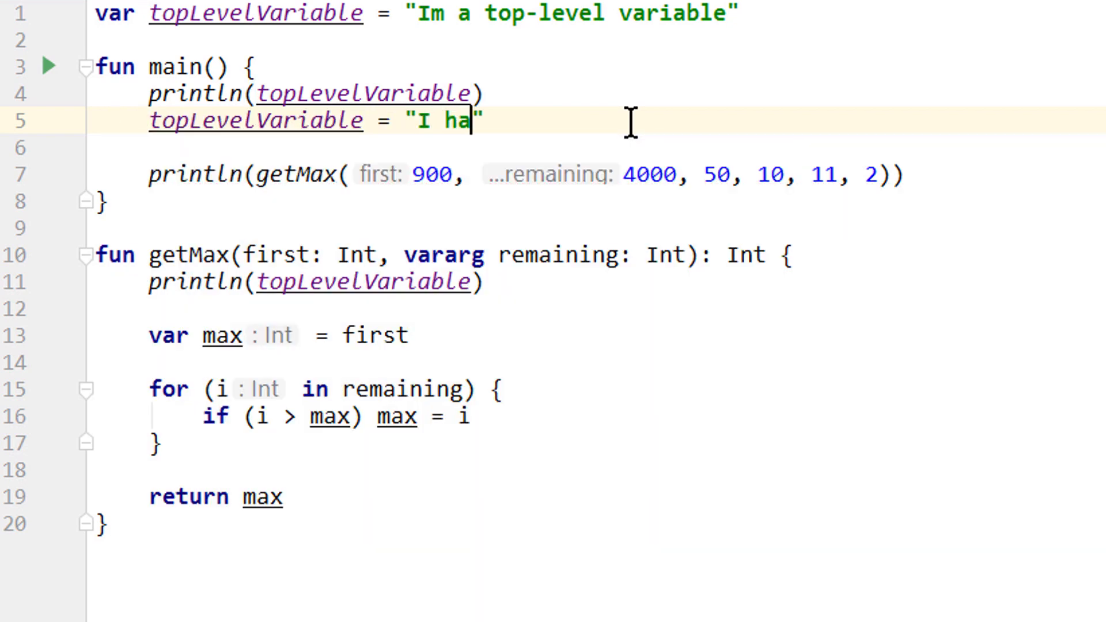
type("ve changed")
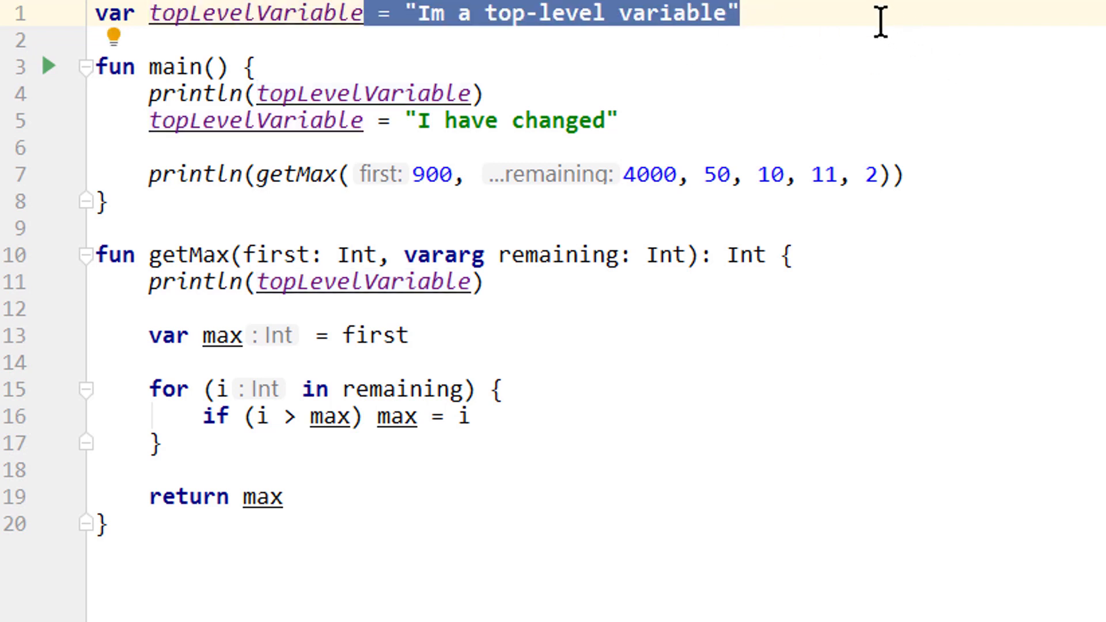
mouse_move(708, 104)
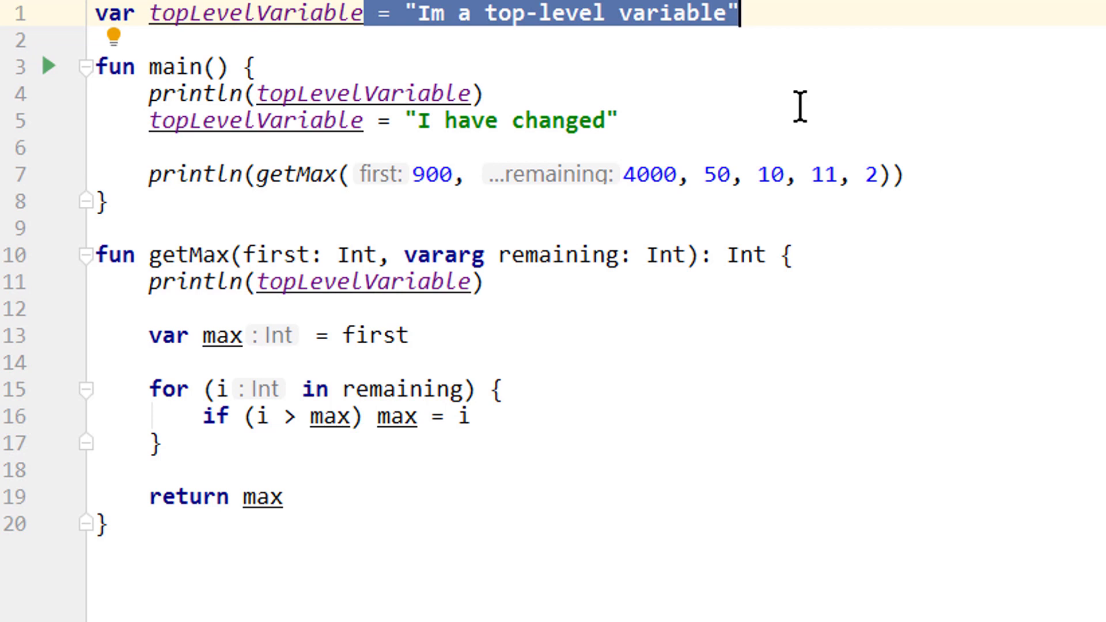
Try an uninitialized topLevelVariable: String declaration, revert it, and delete main's reassignment line
type(": String")
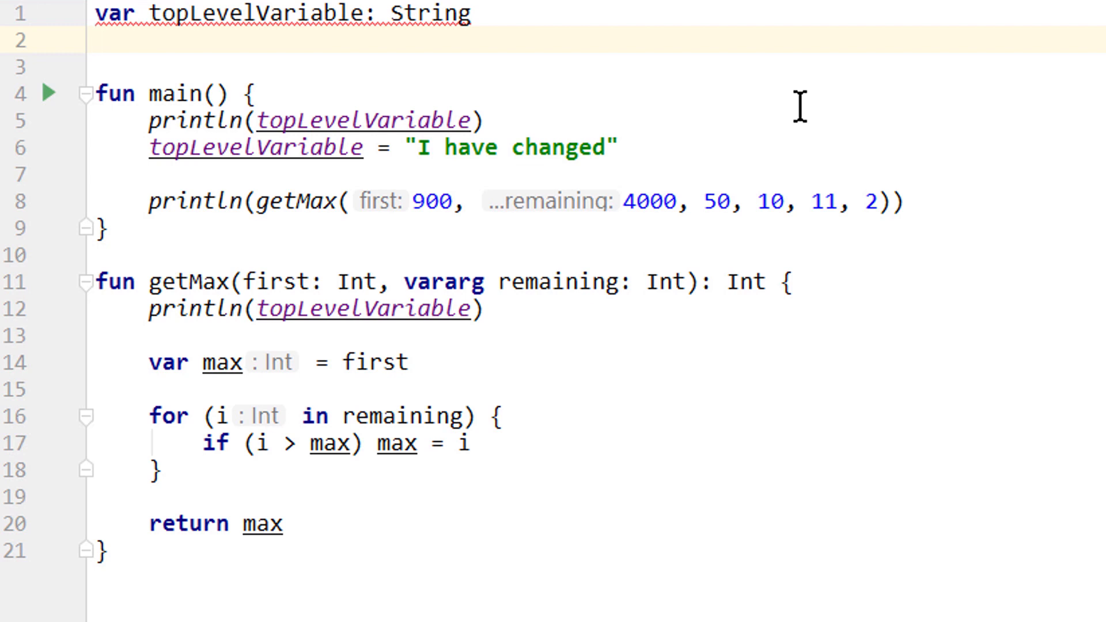
left_click(97, 41)
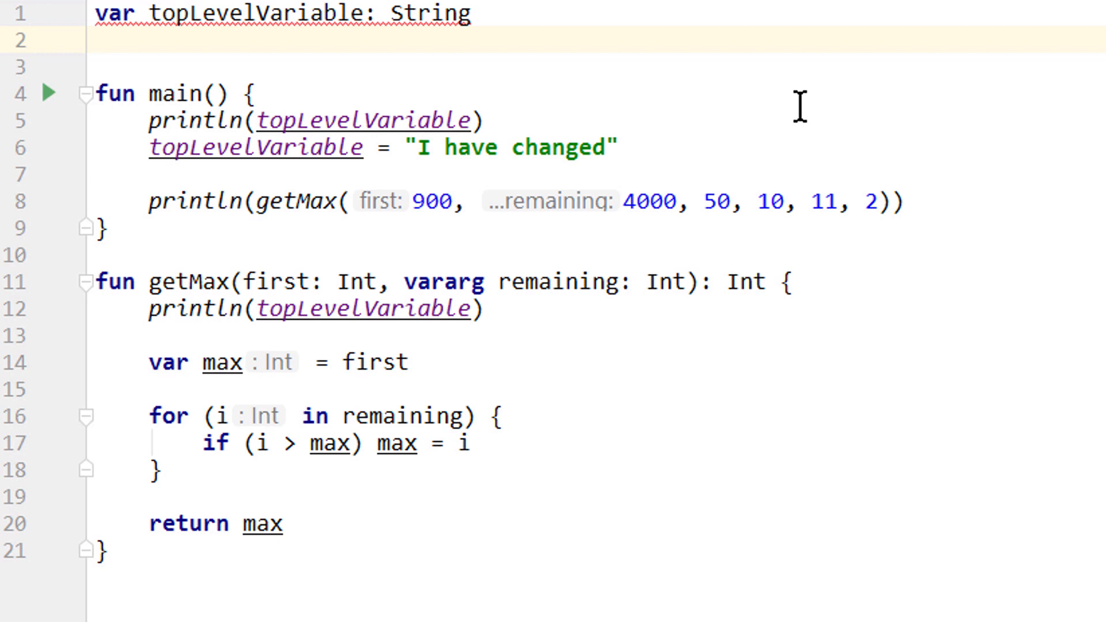
left_click(97, 41)
type("= \"Im a top-level variable")
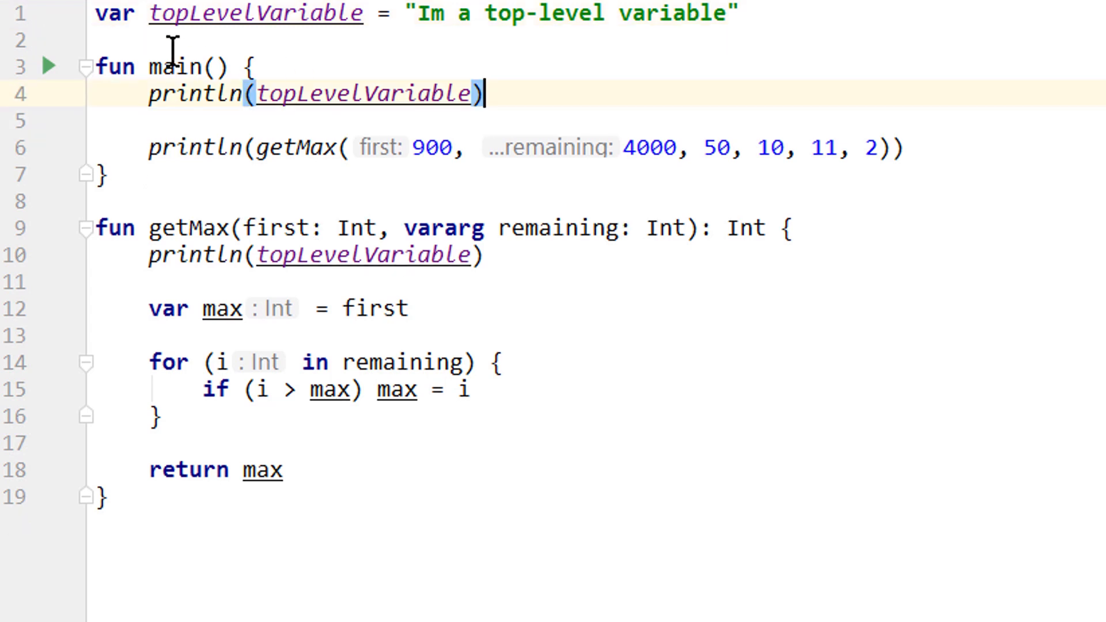
Change topLevelVariable from var to val and select its name to rename it
type("val")
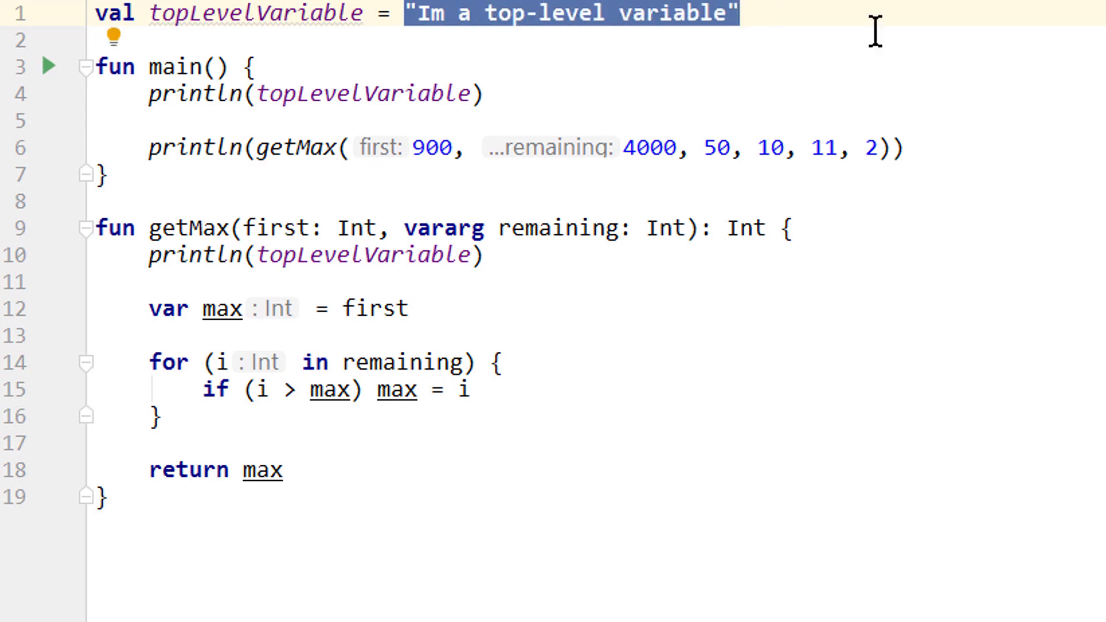
mouse_move(349, 14)
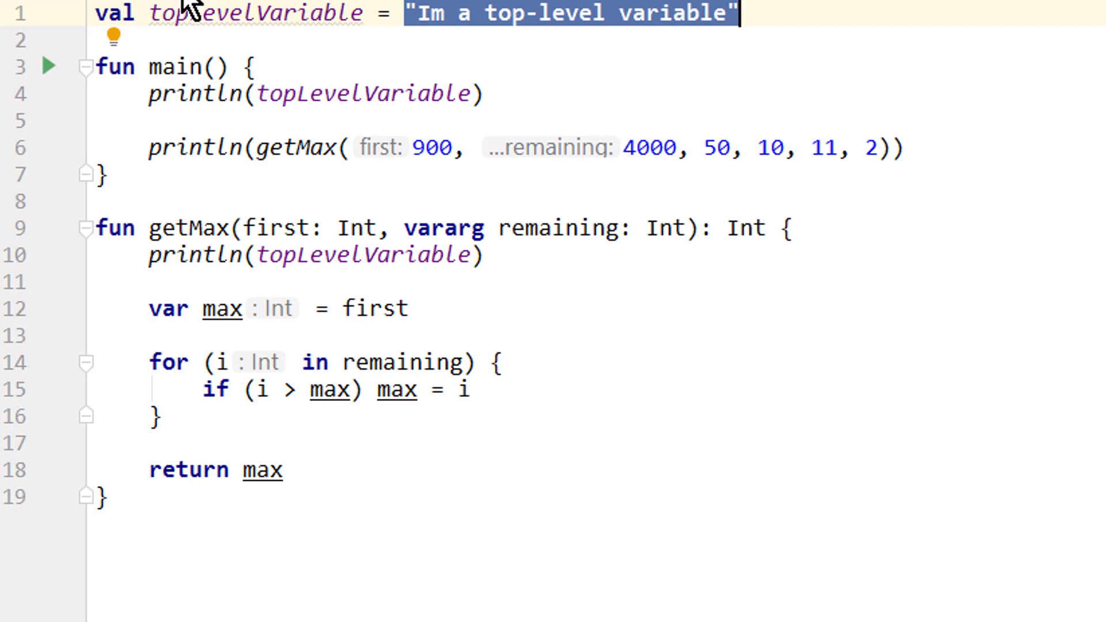
mouse_move(335, 56)
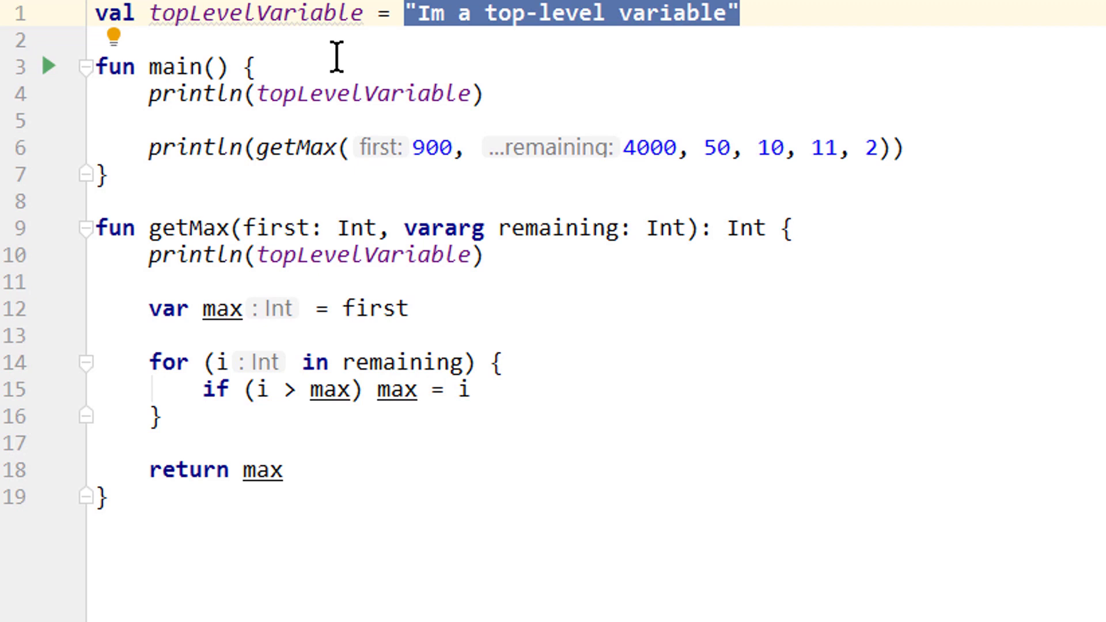
mouse_move(425, 78)
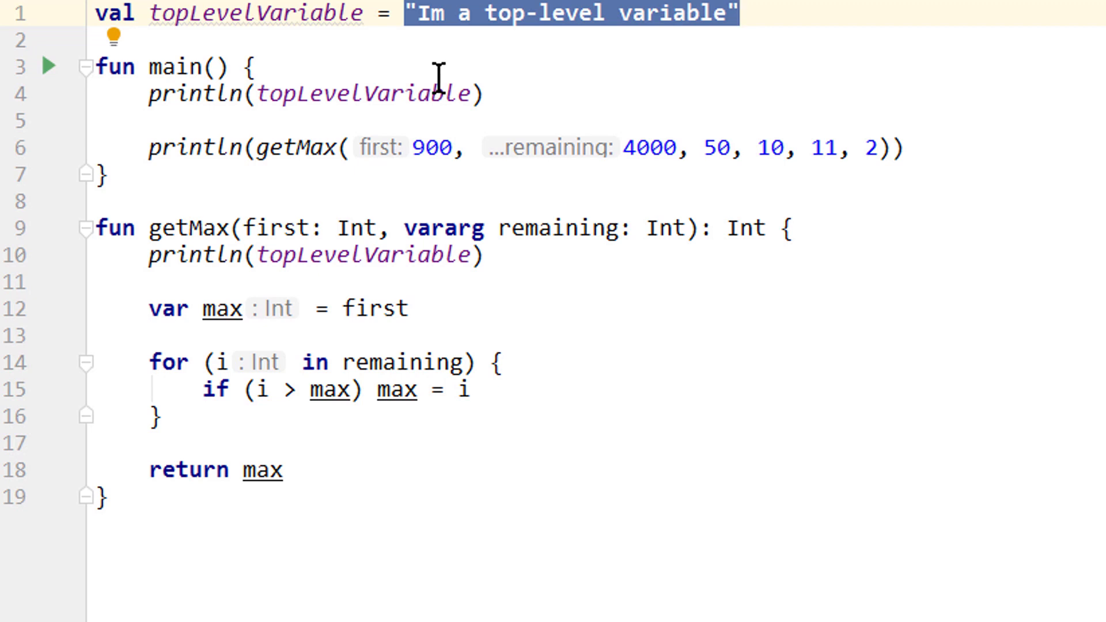
mouse_move(475, 112)
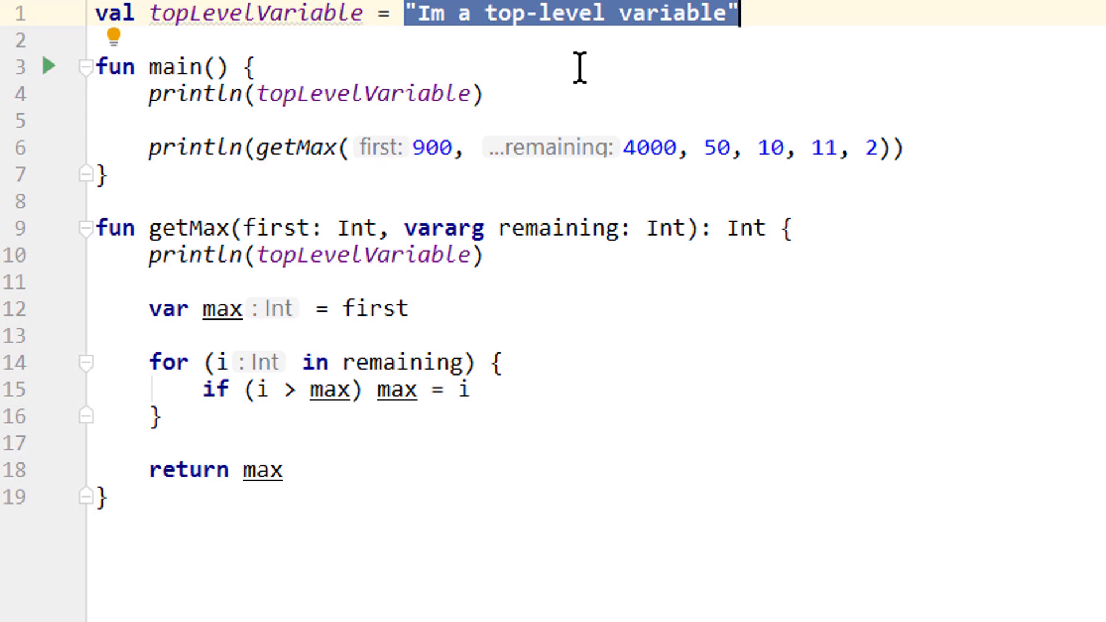
mouse_move(562, 120)
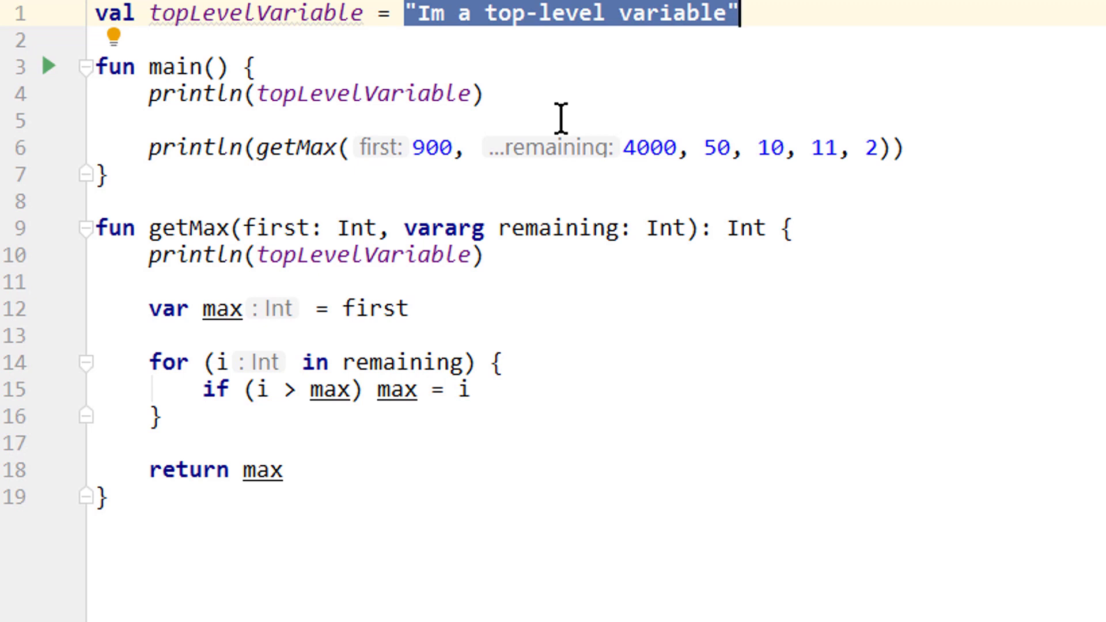
mouse_move(595, 82)
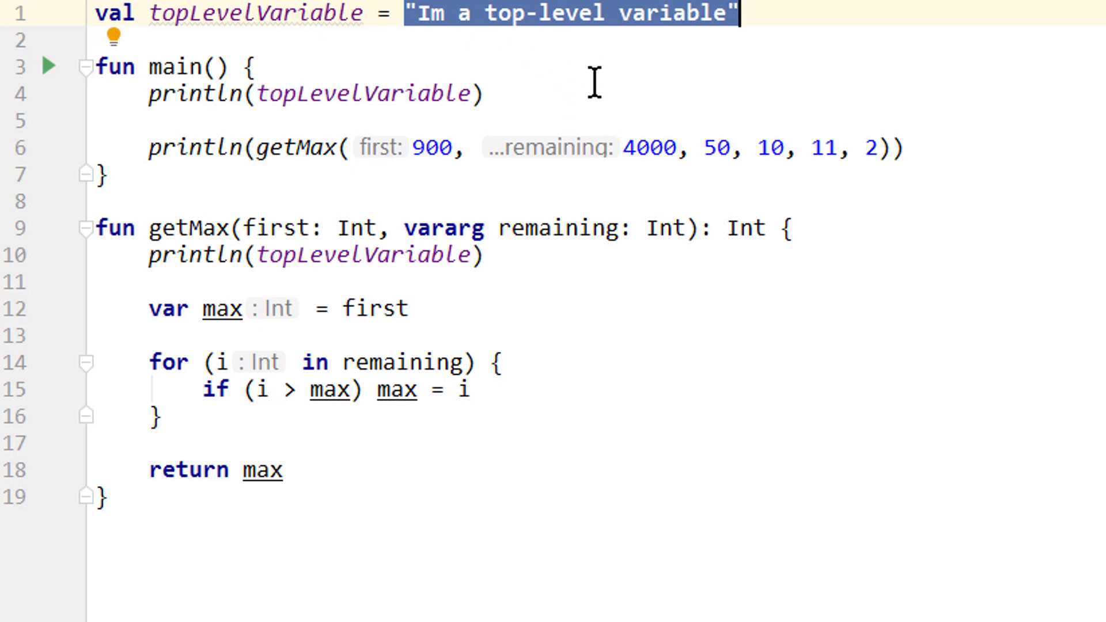
mouse_move(286, 68)
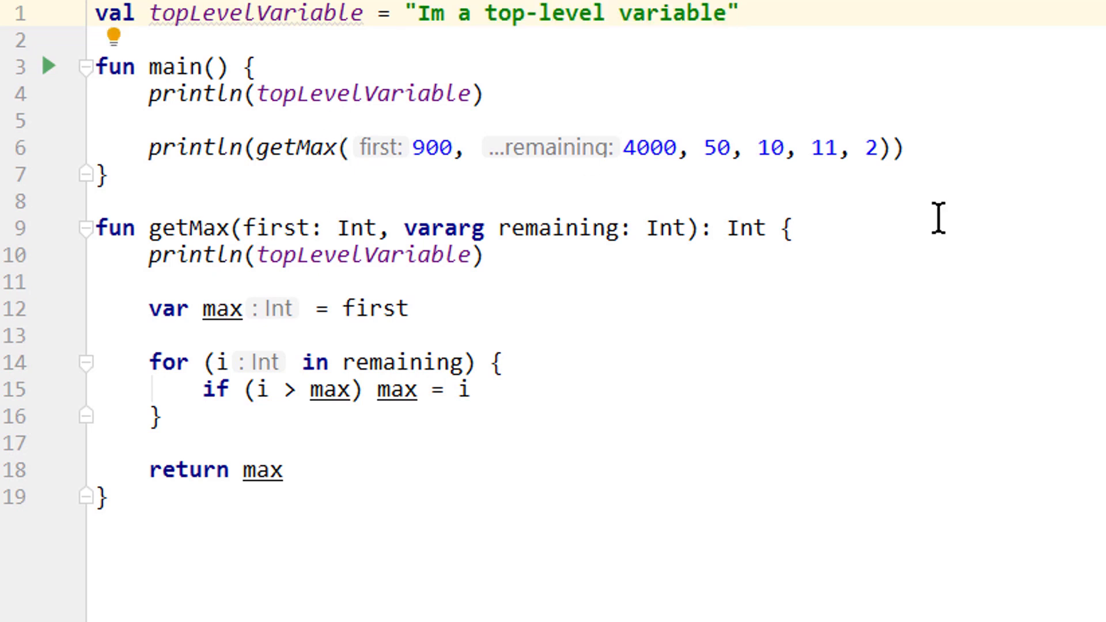
double_click(254, 13)
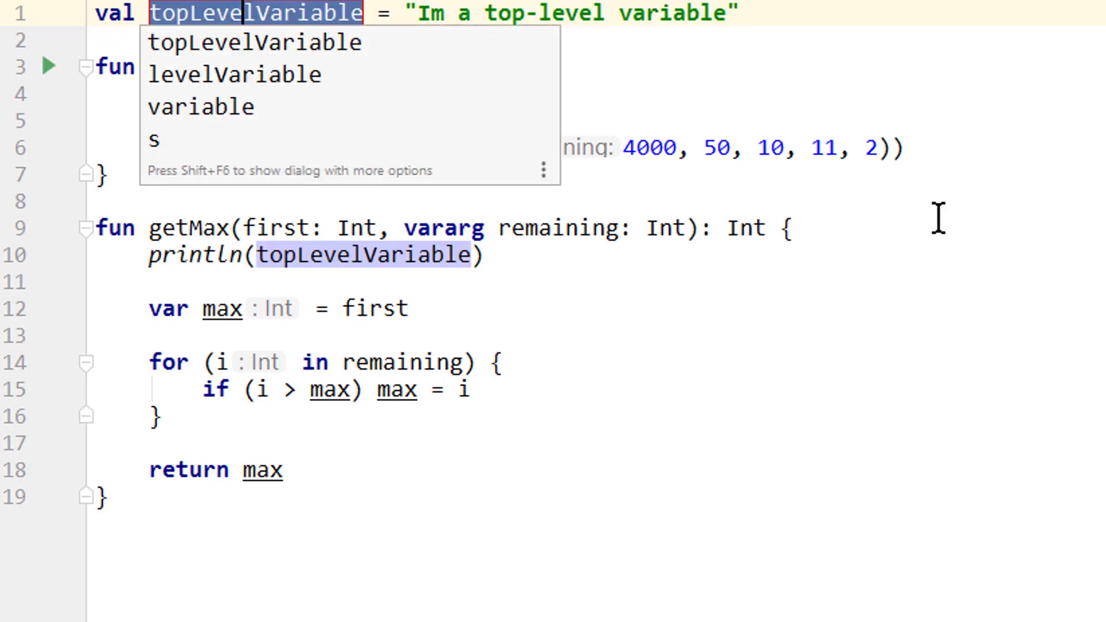
Rename the variable to STRING_CONSTANT and change its text to "I am a constant"
type("TOP_LEVEL_VARIABLE")
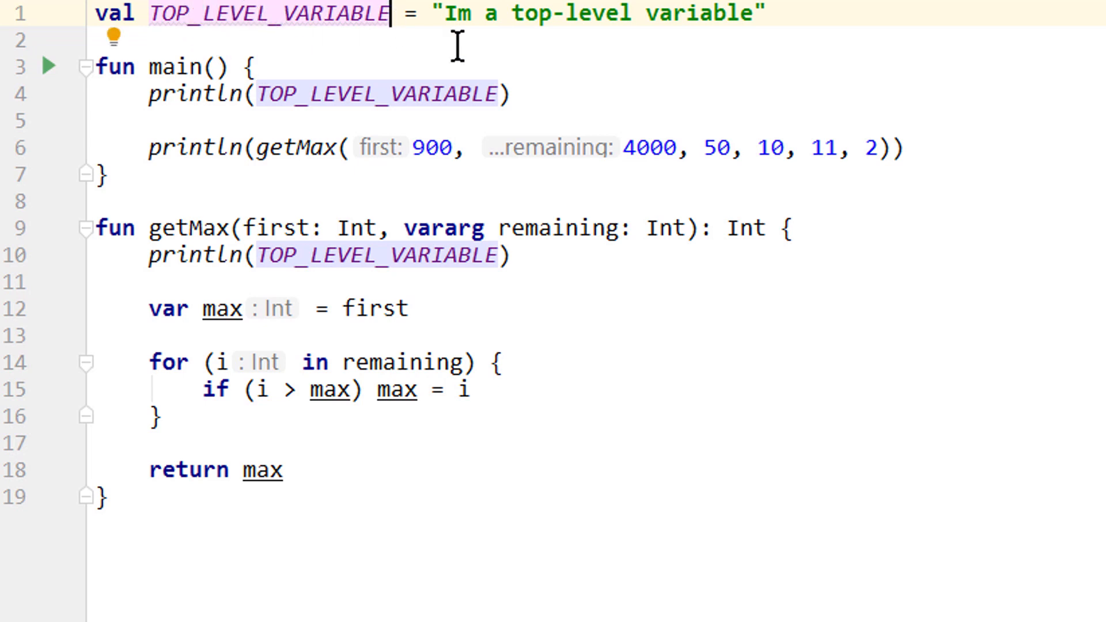
mouse_move(405, 67)
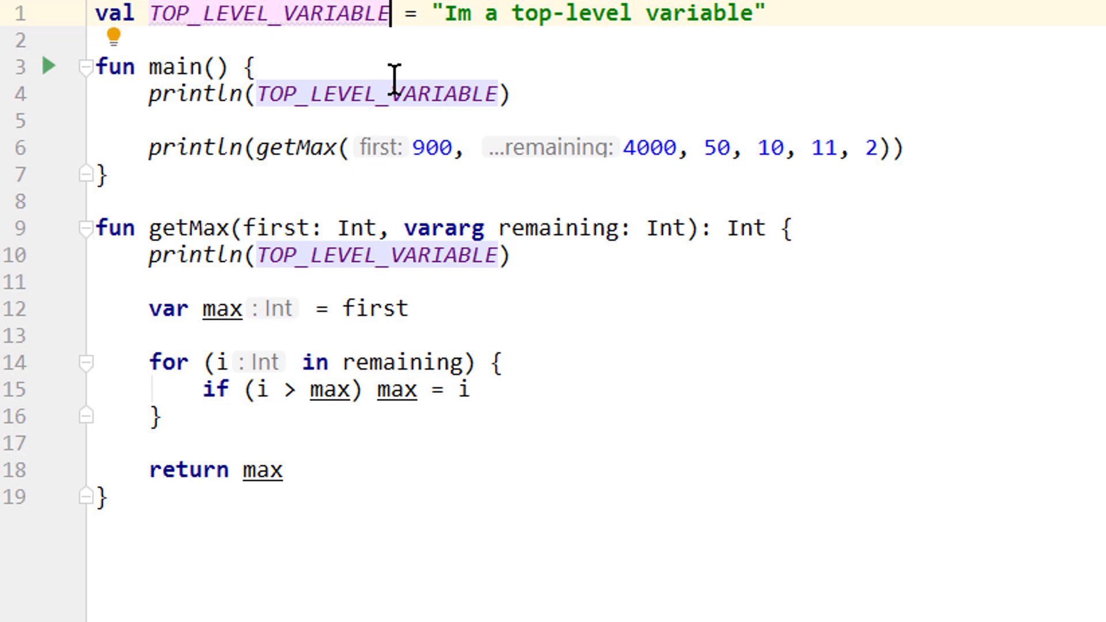
left_click(296, 13)
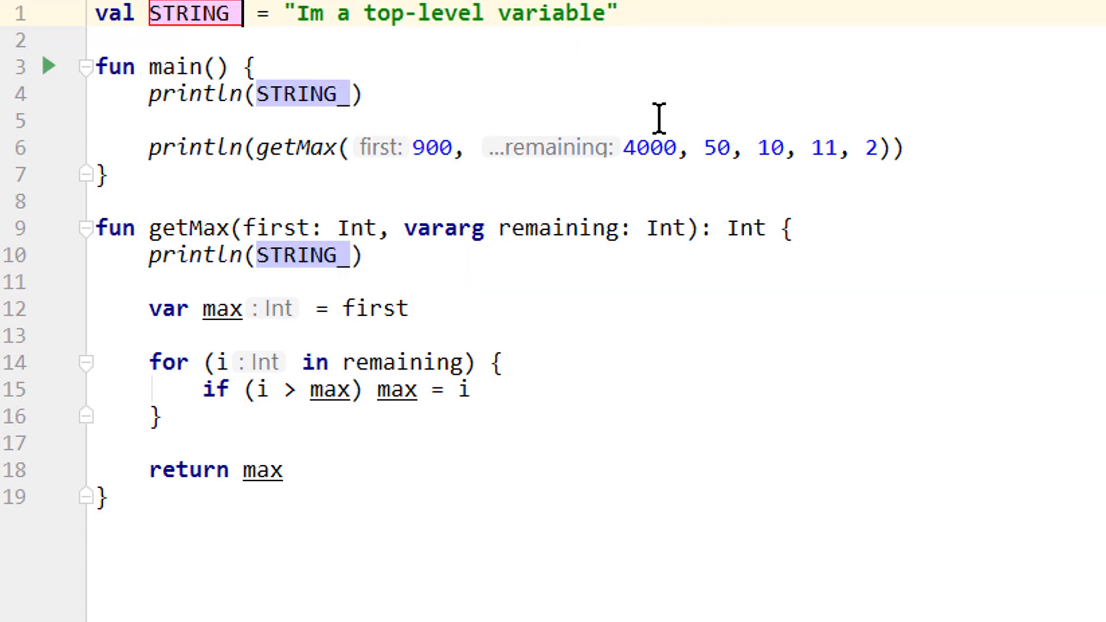
type("CONSTANT = \"I a")
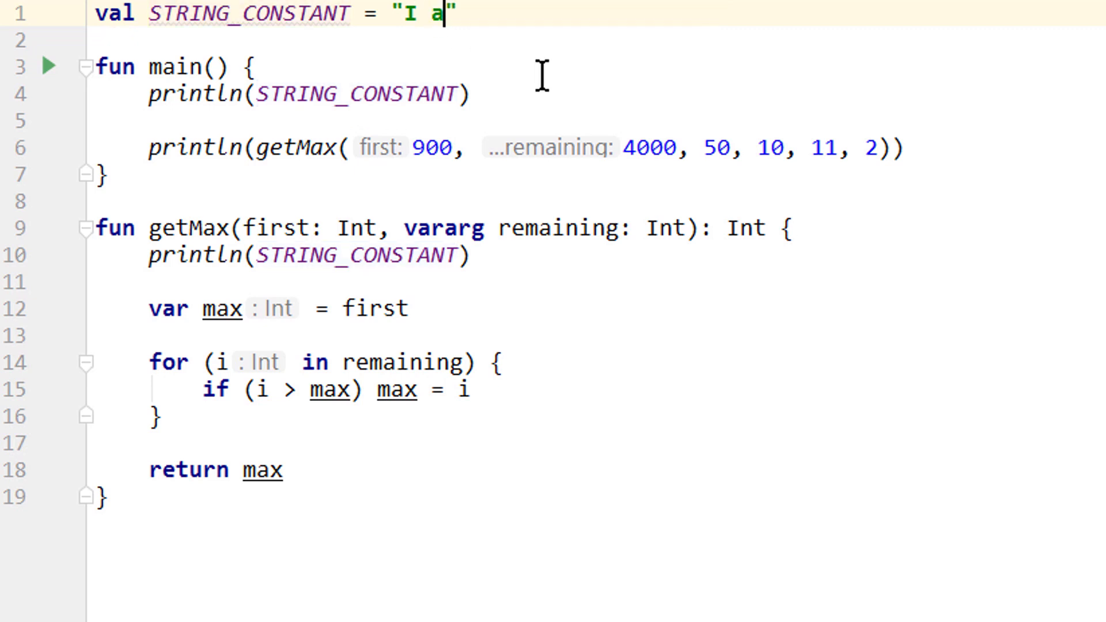
type("m a constant")
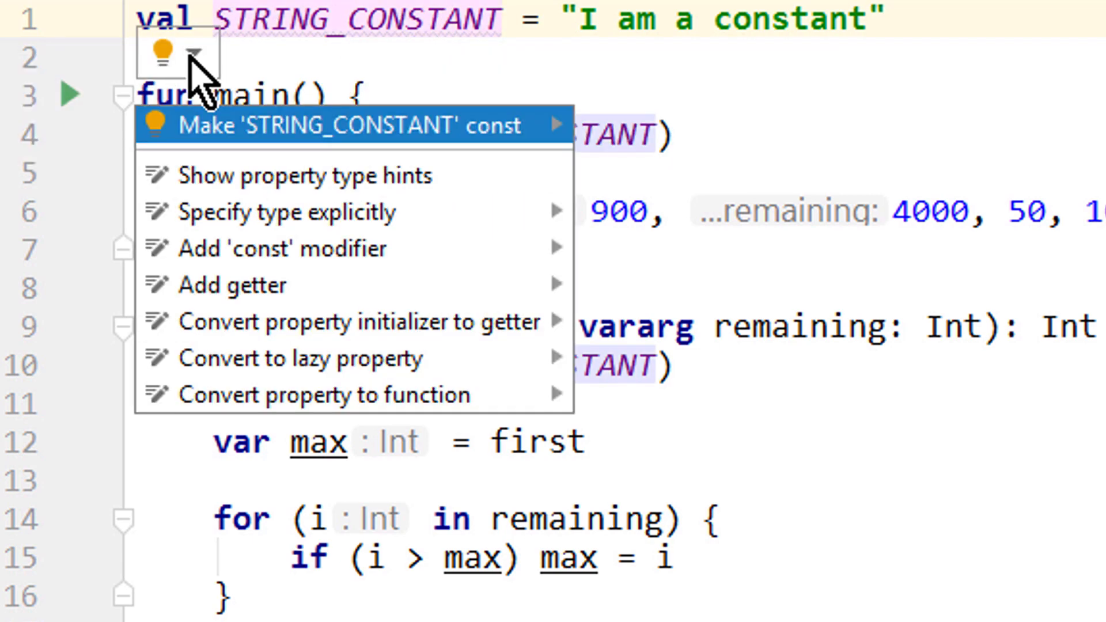
mouse_move(243, 134)
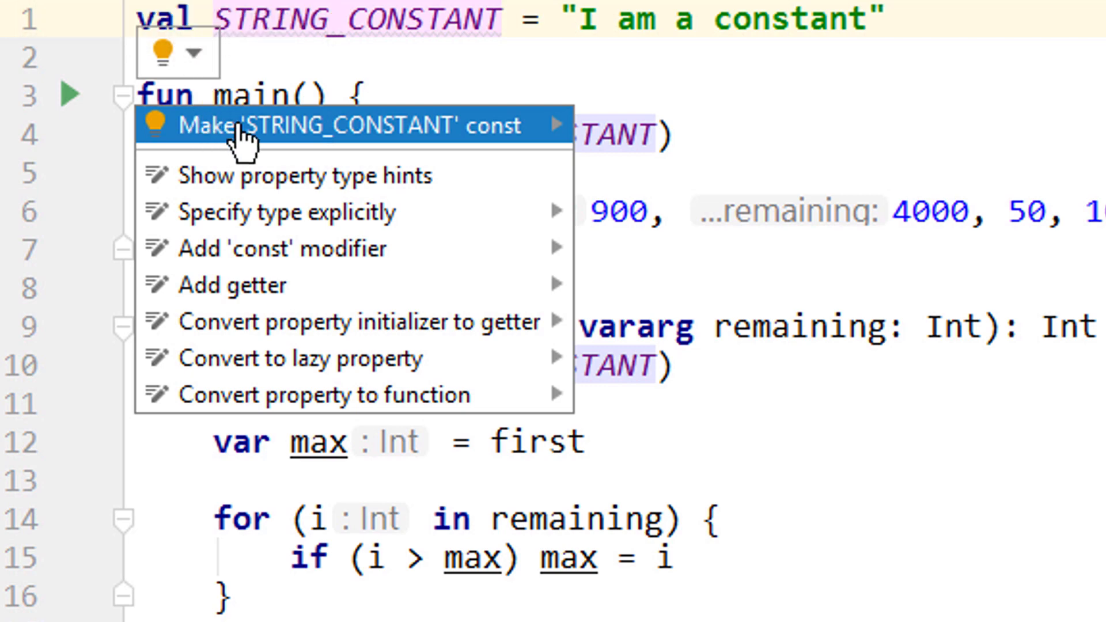
Apply the intention to declare STRING_CONSTANT ("I am a constant") as const val
left_click(339, 125)
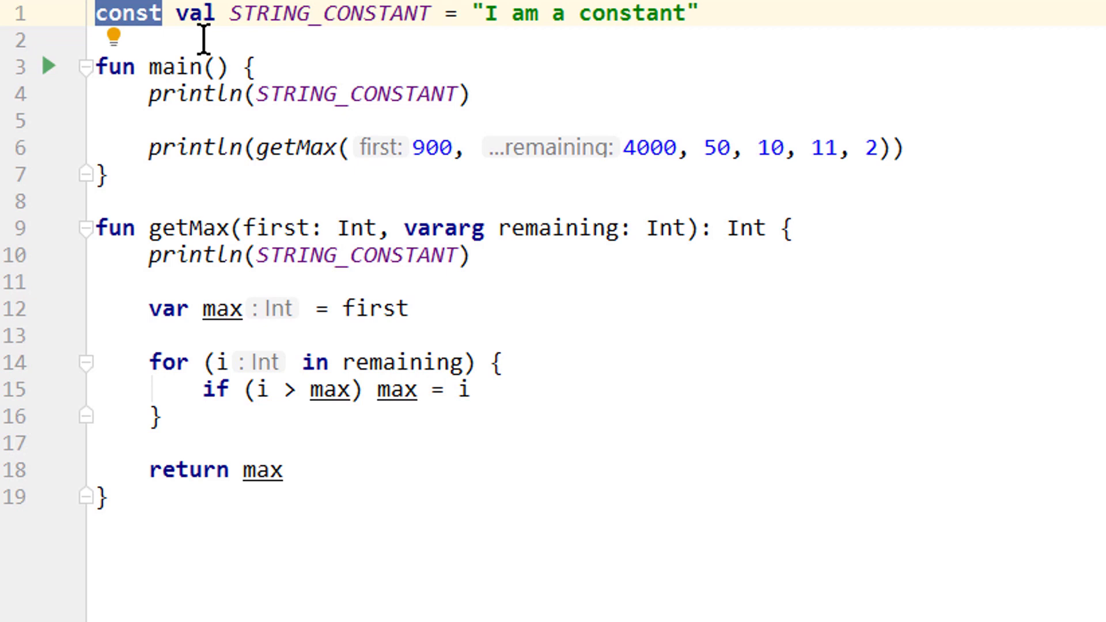
mouse_move(555, 134)
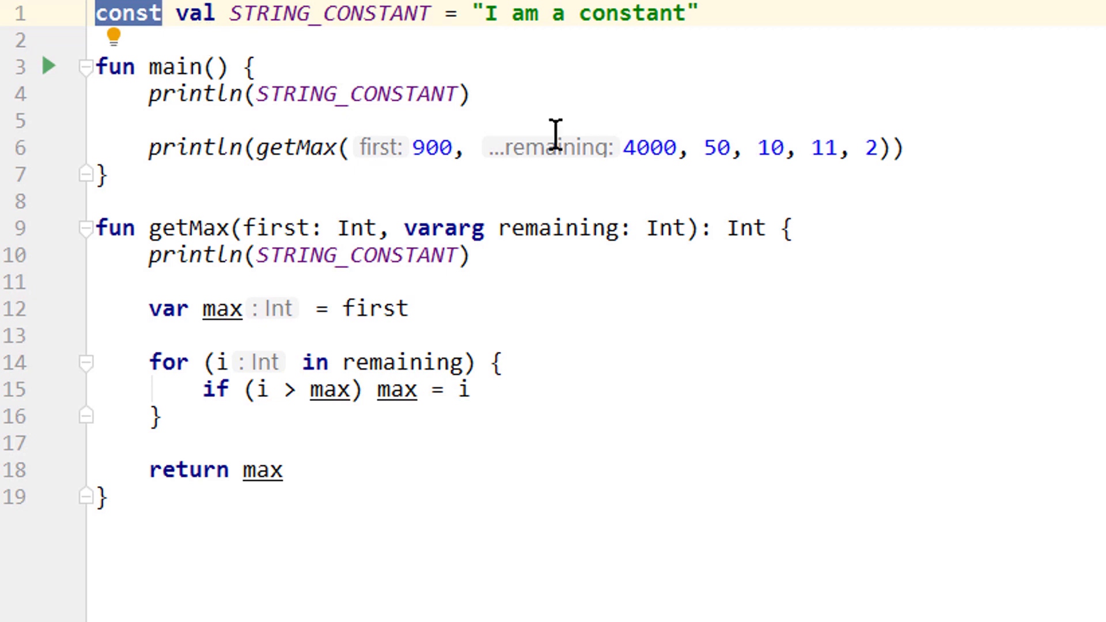
mouse_move(645, 40)
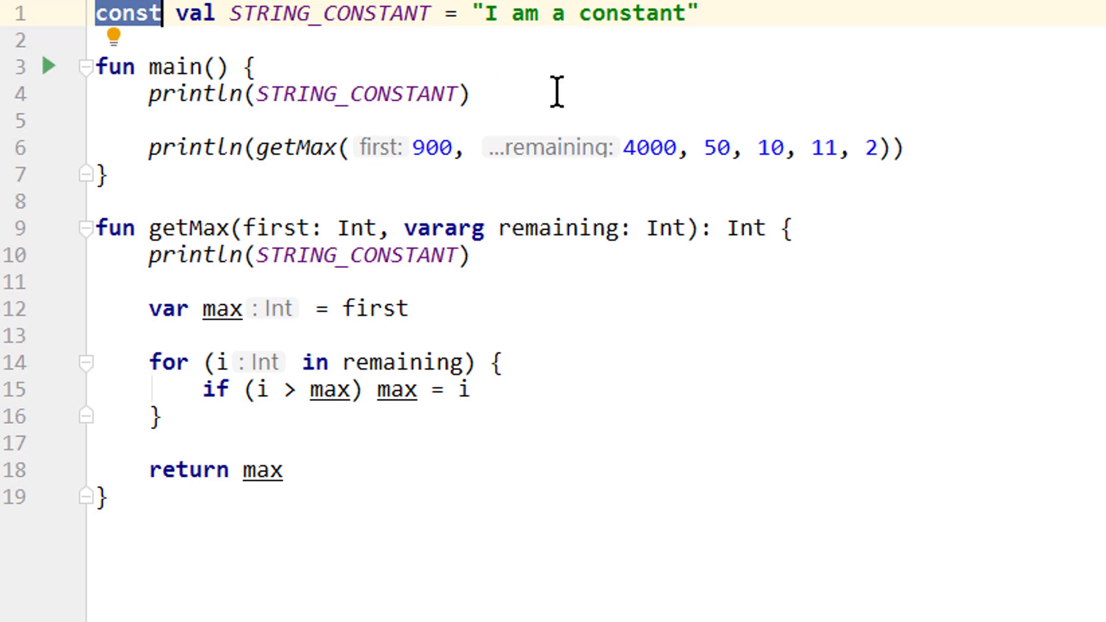
double_click(332, 13)
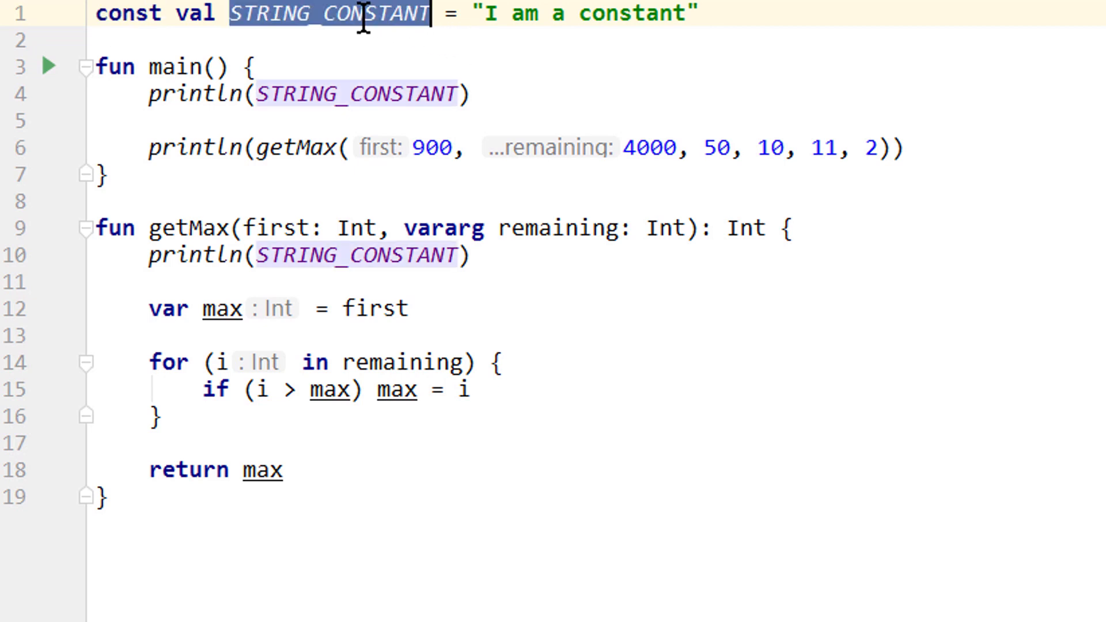
left_click(585, 14)
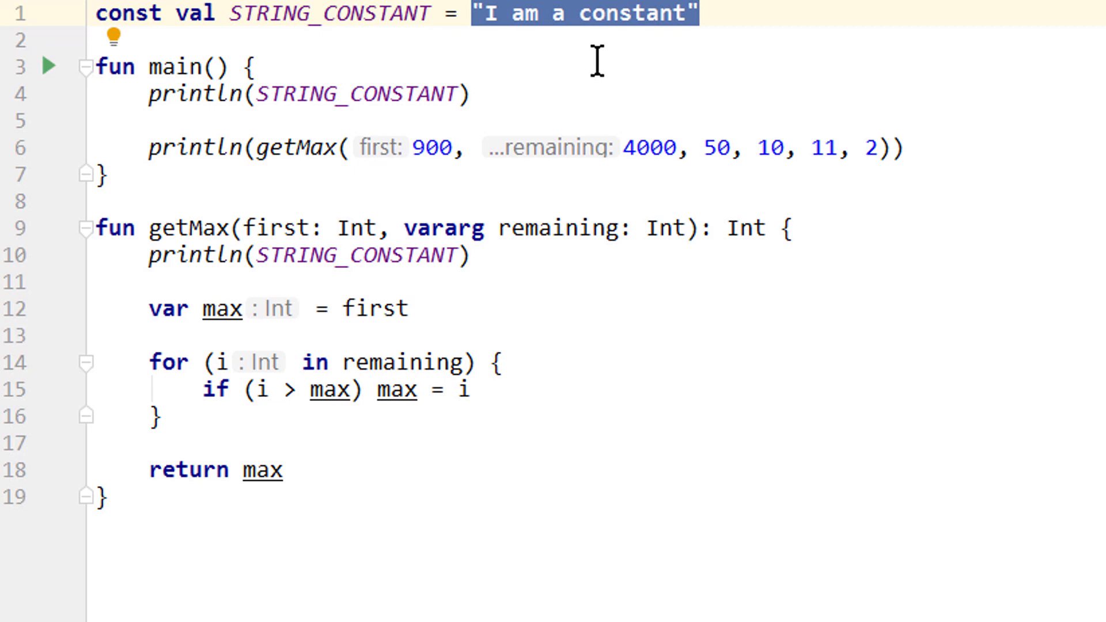
double_click(332, 13)
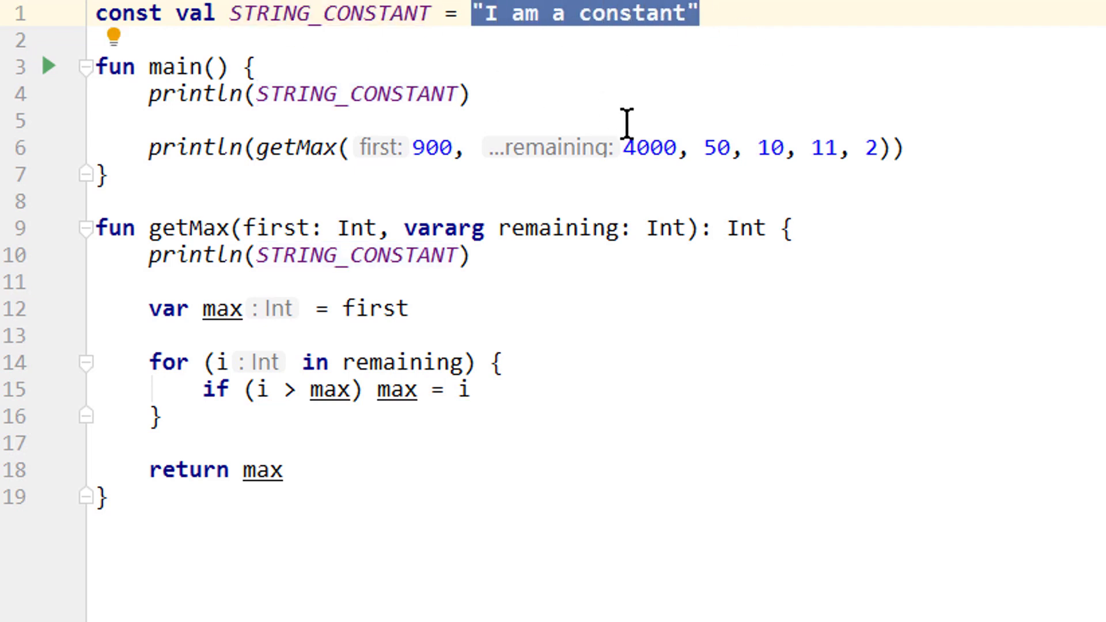
mouse_move(582, 116)
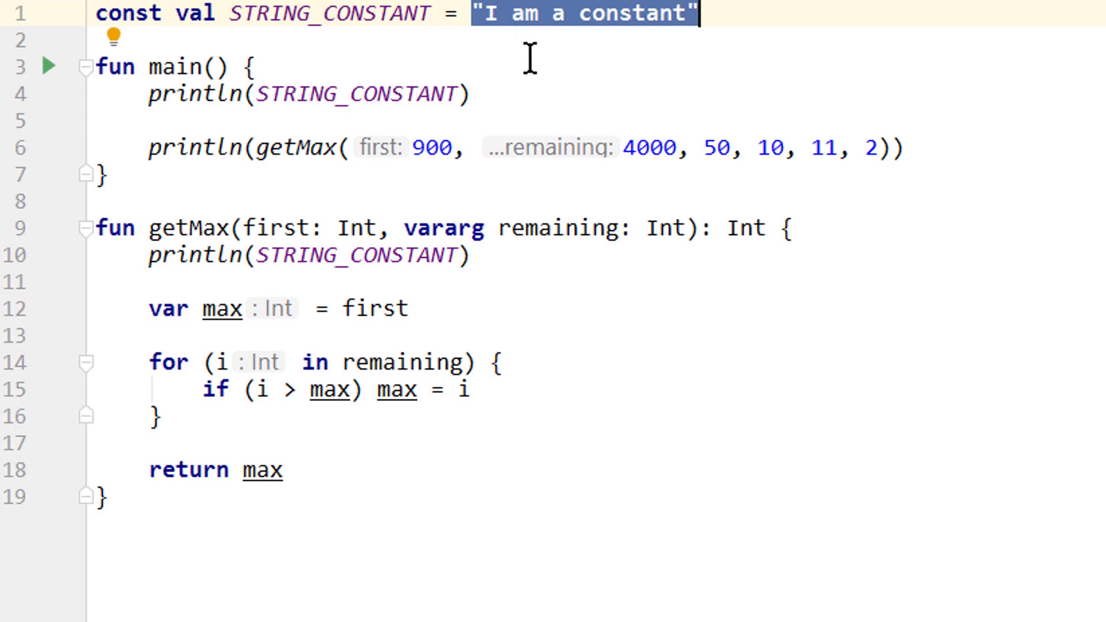
mouse_move(575, 99)
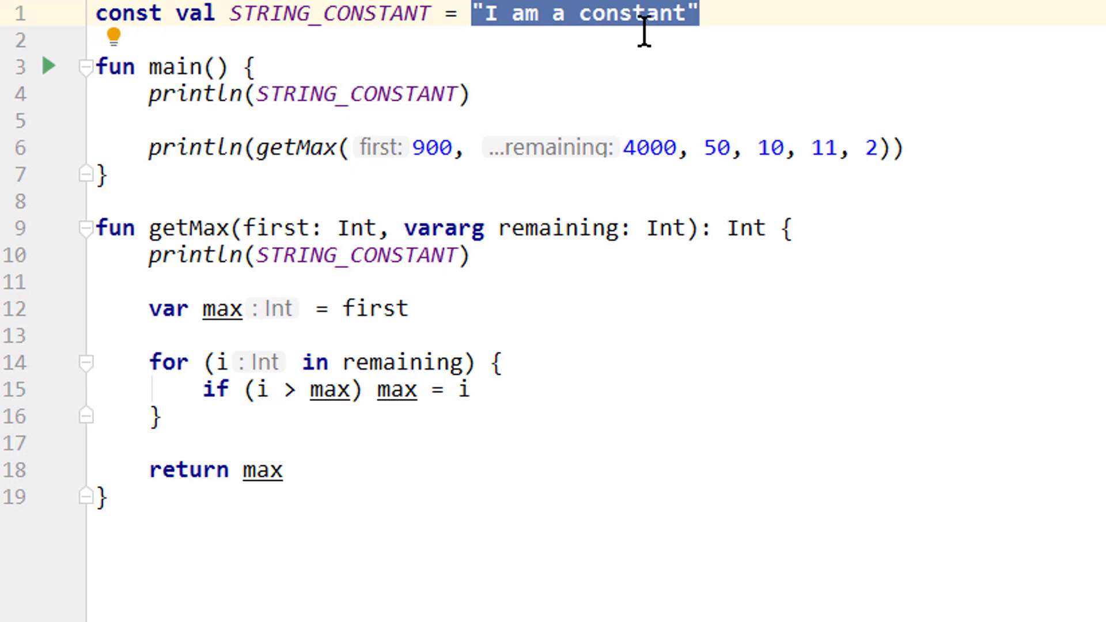
left_click(697, 14)
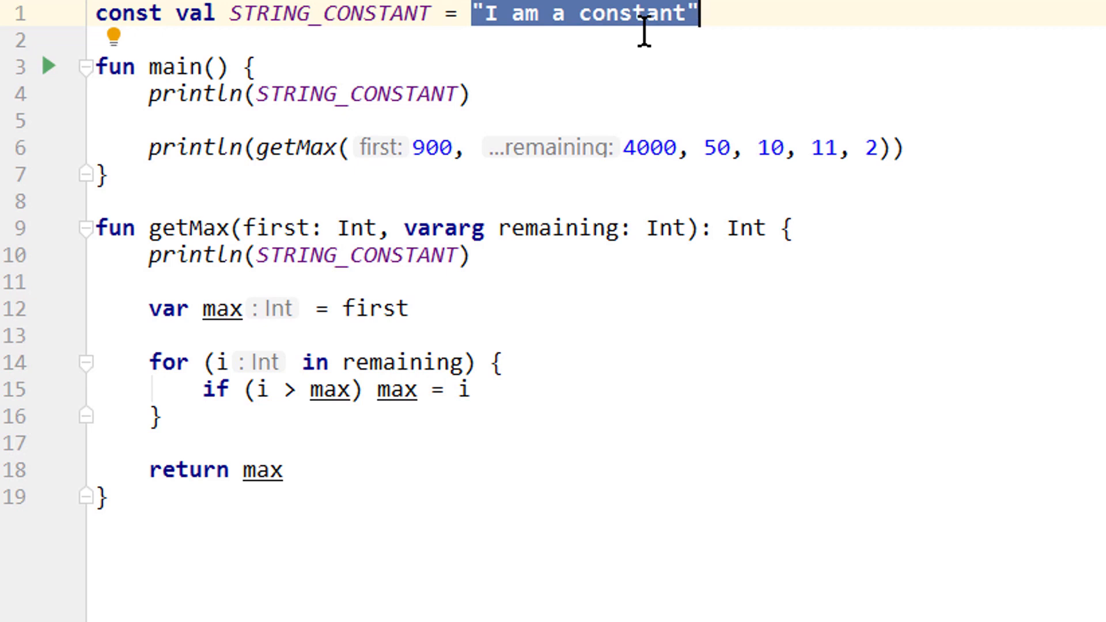
mouse_move(581, 81)
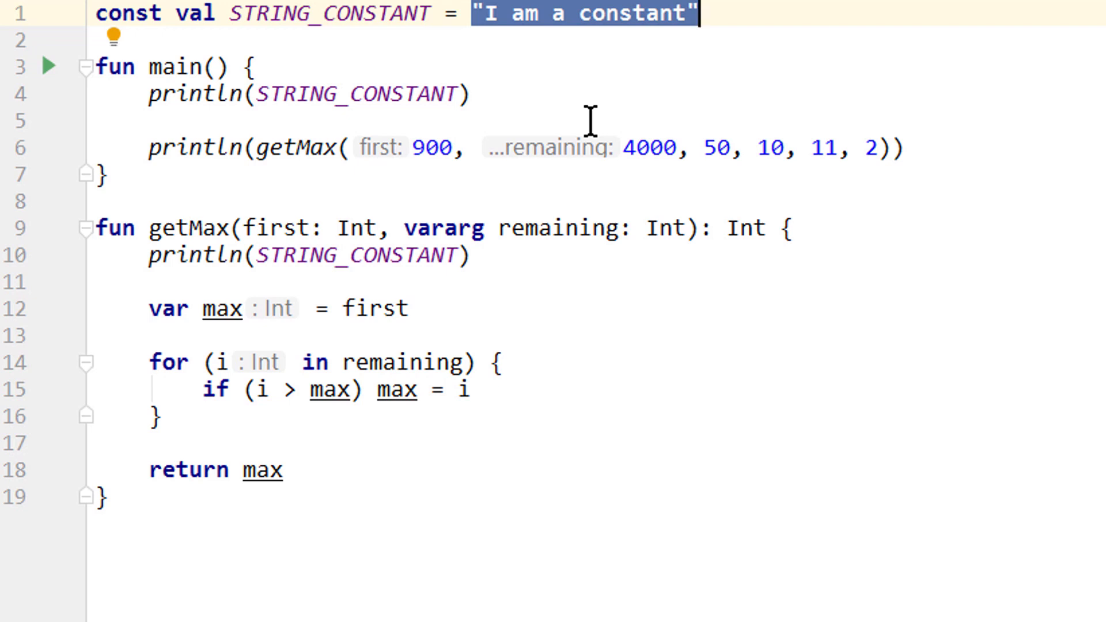
mouse_move(515, 91)
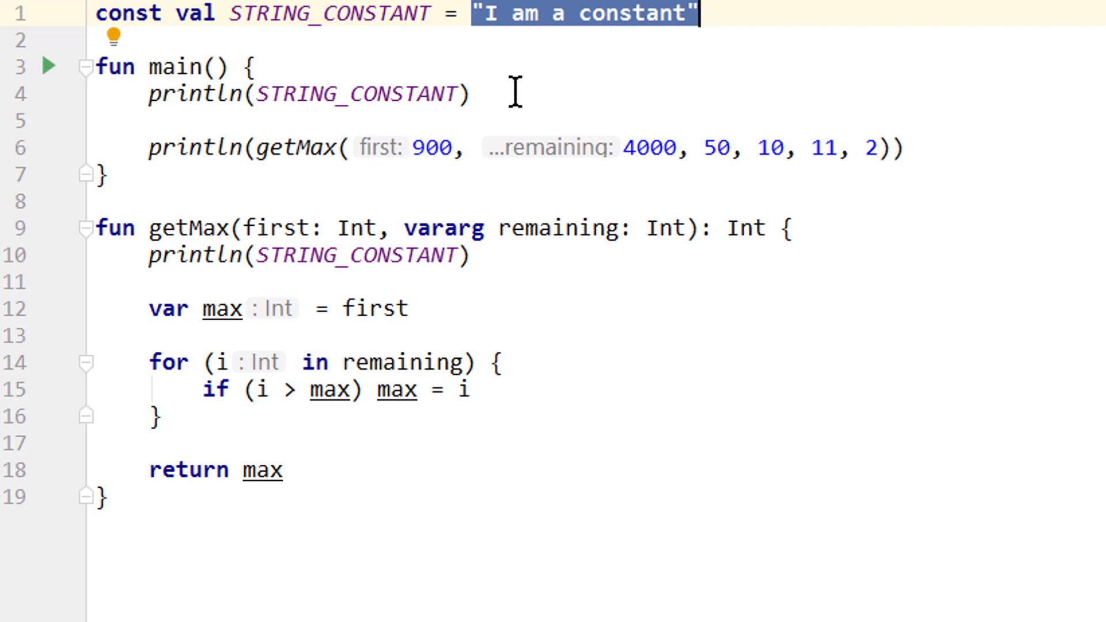
mouse_move(613, 79)
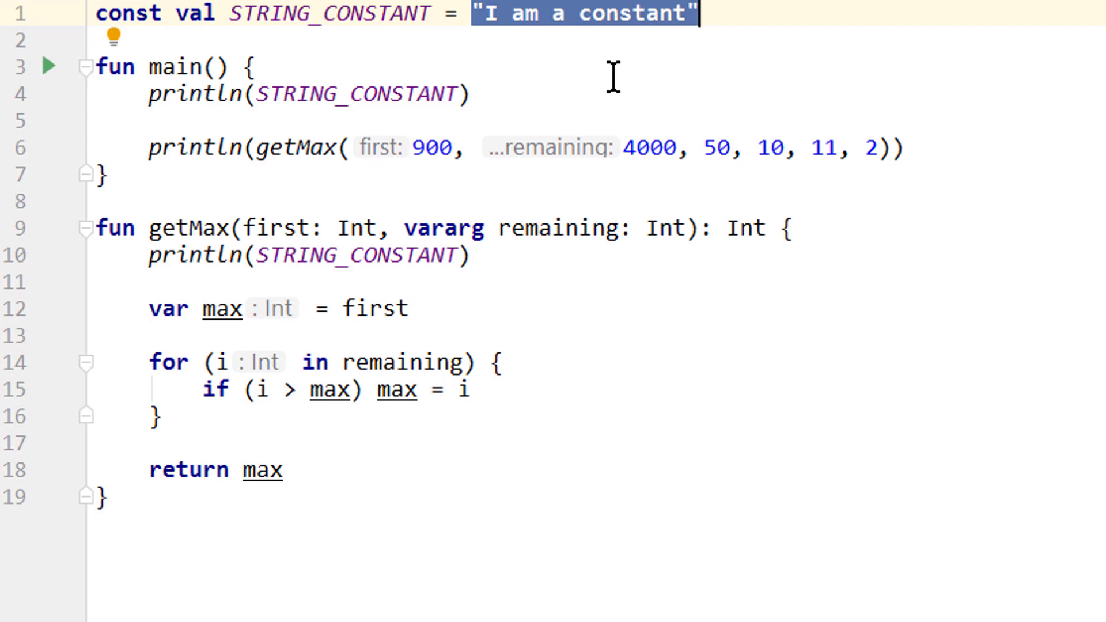
mouse_move(245, 28)
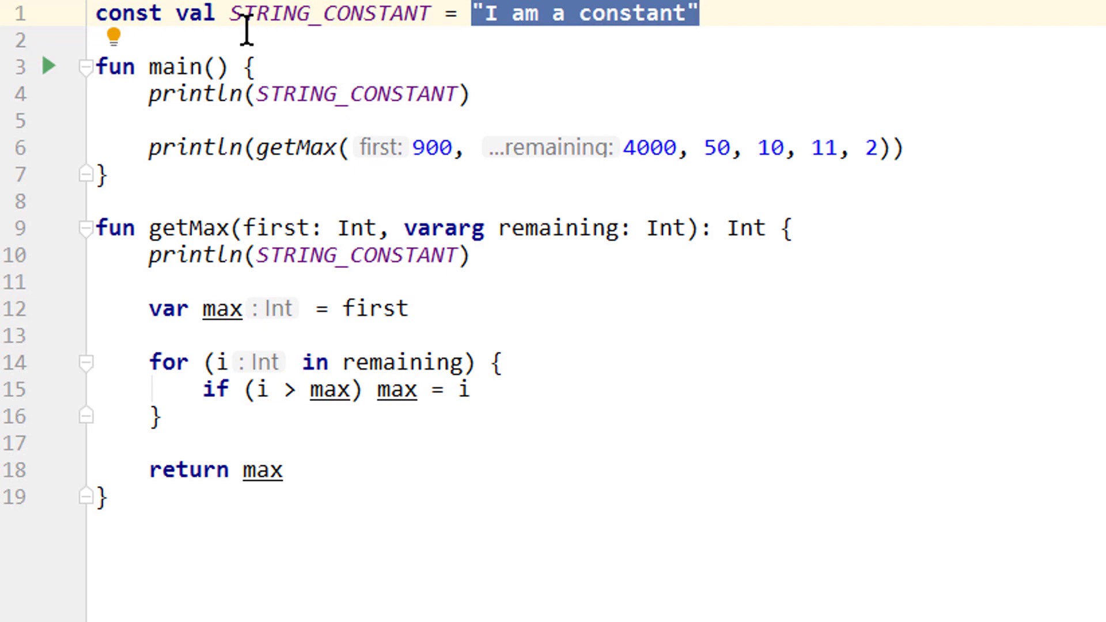
mouse_move(446, 180)
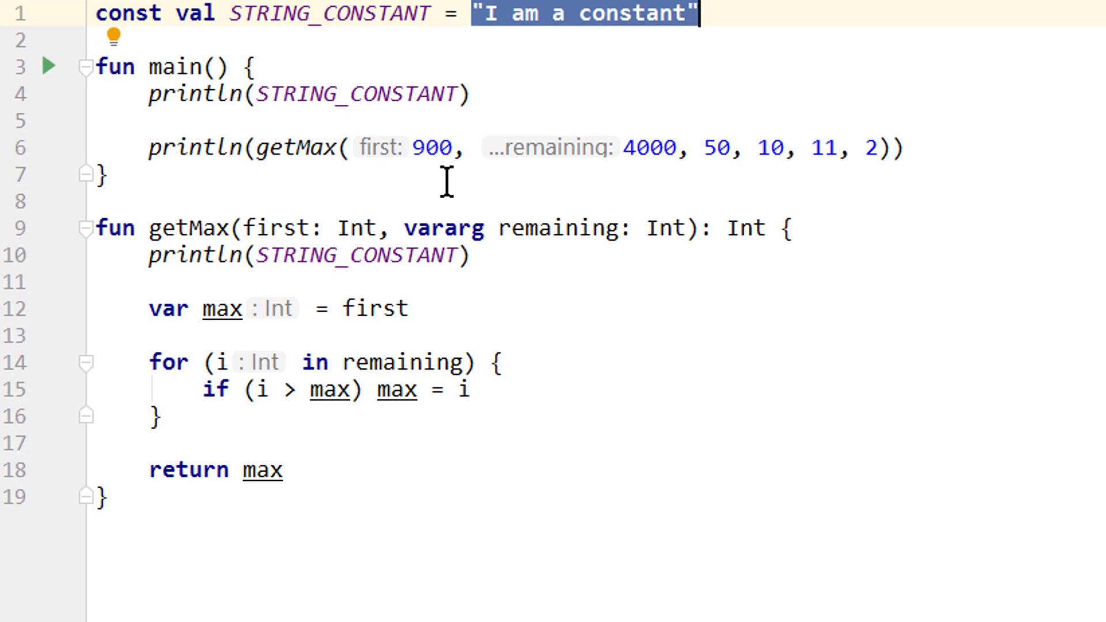
mouse_move(267, 66)
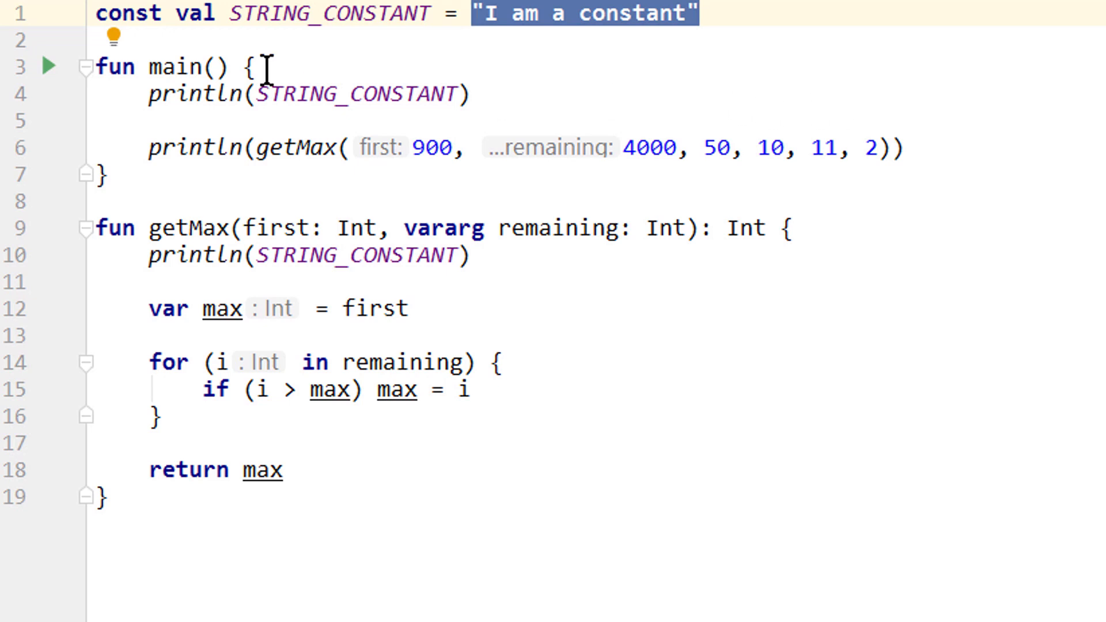
double_click(198, 13)
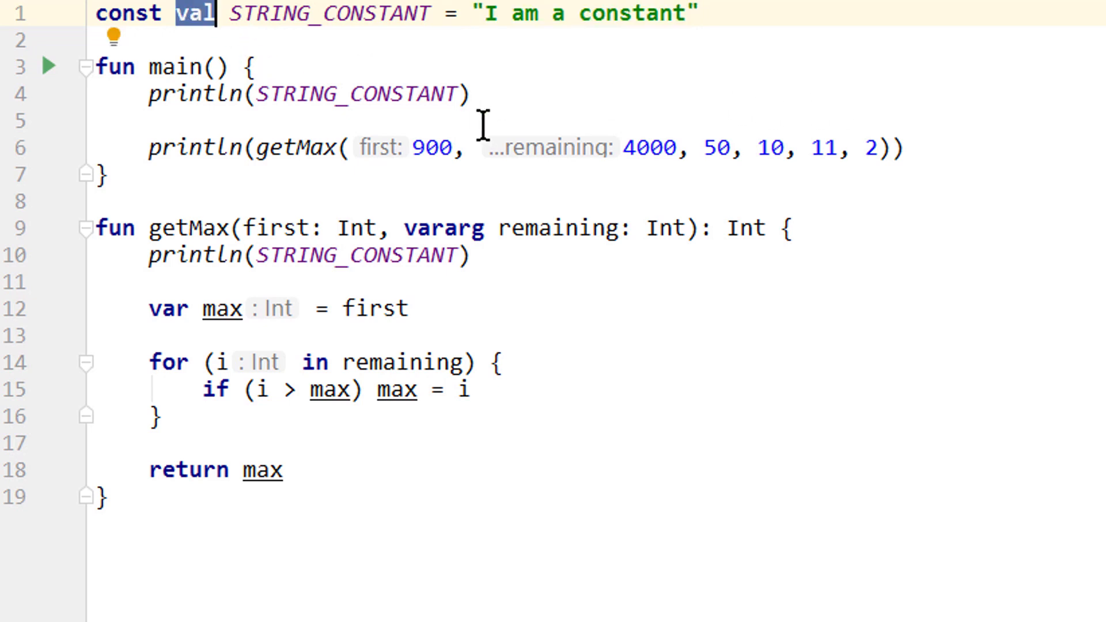
mouse_move(248, 65)
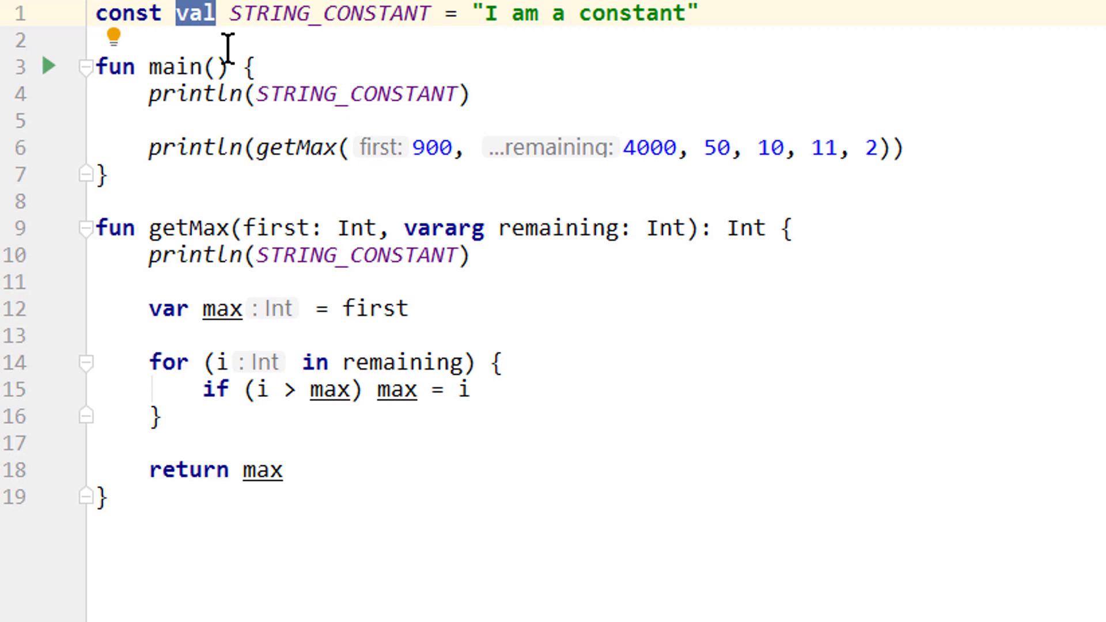
mouse_move(161, 35)
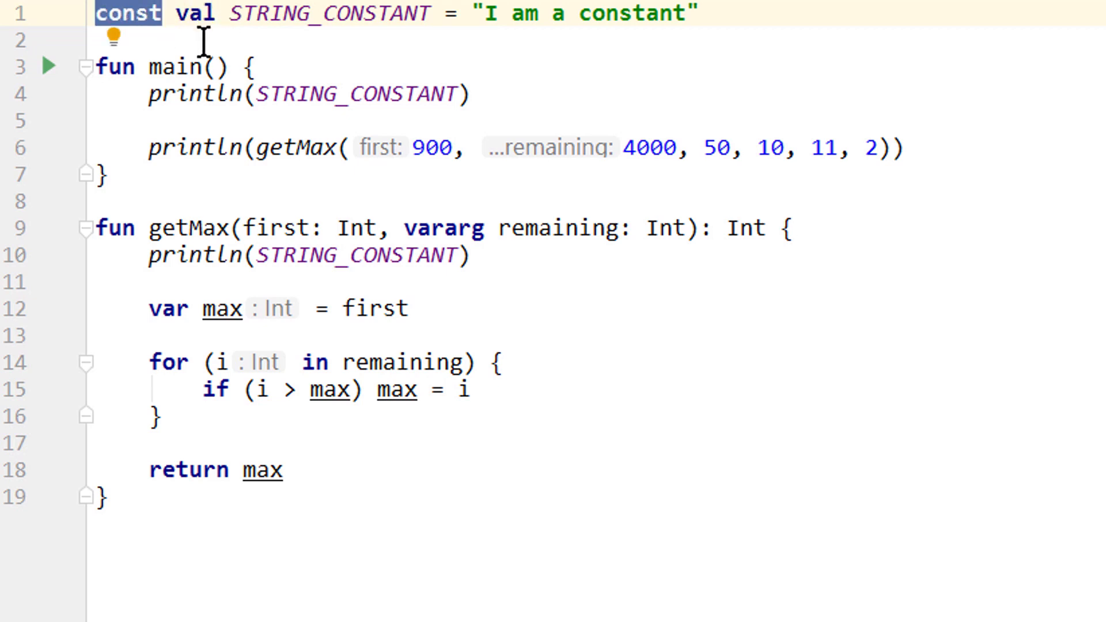
mouse_move(227, 67)
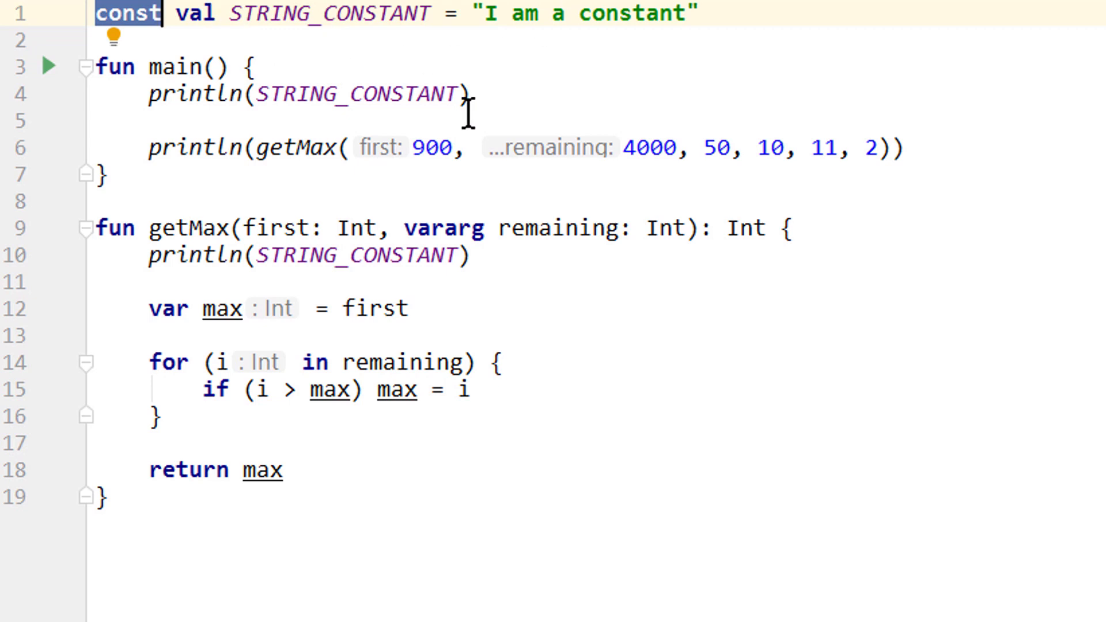
mouse_move(600, 94)
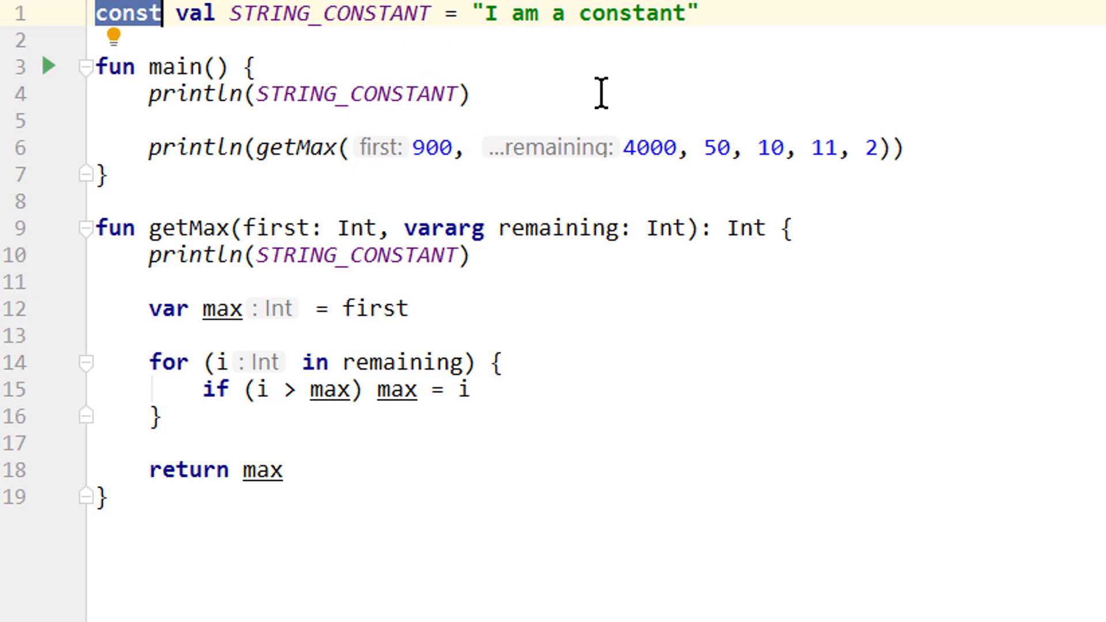